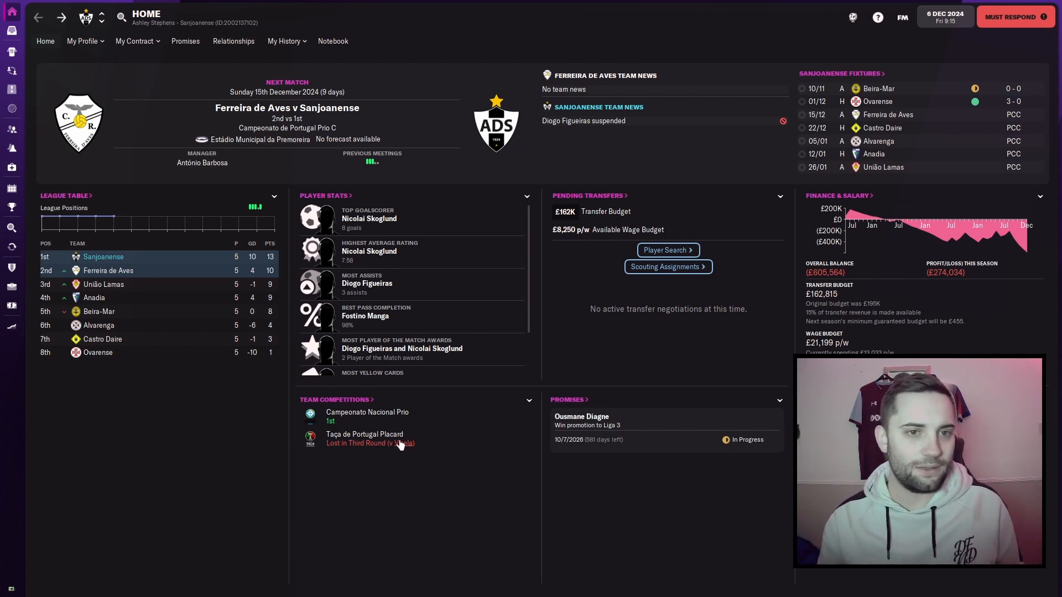
{"action": "mouse_move", "coordinate": [294, 379]}
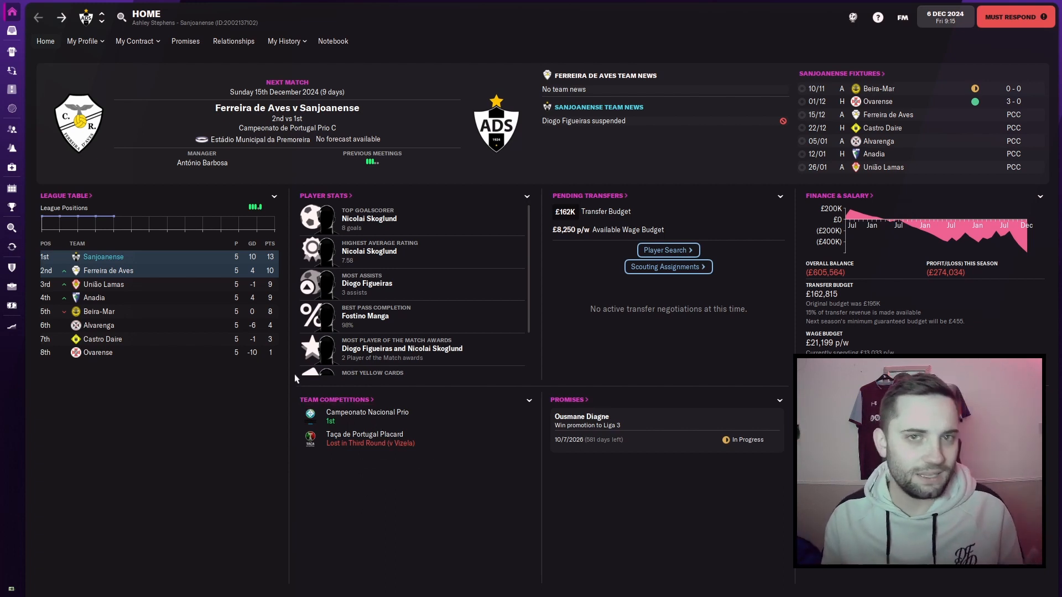
{"action": "mouse_move", "coordinate": [99, 325]}
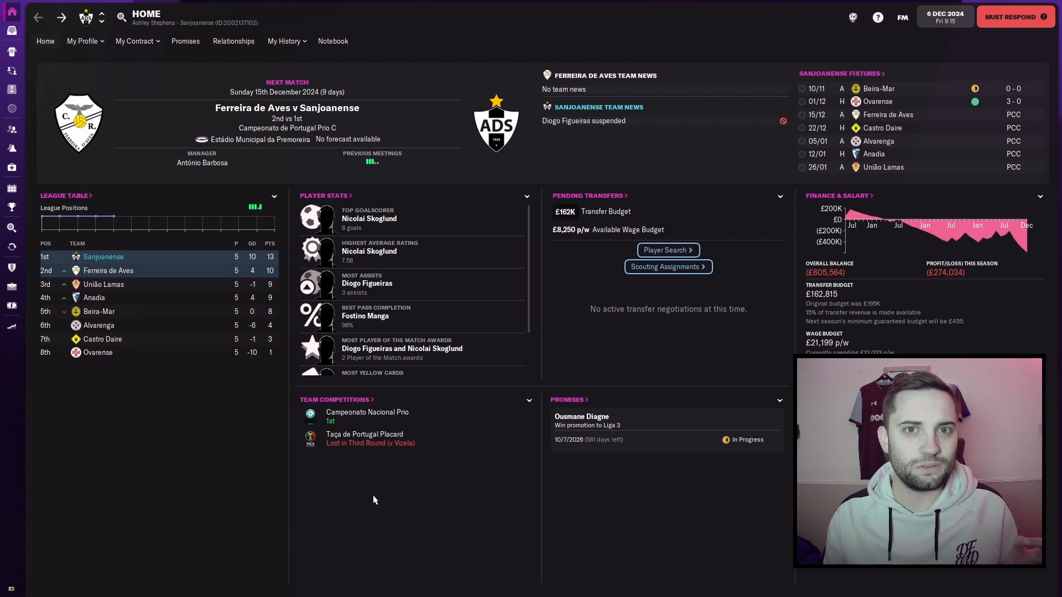
{"action": "mouse_move", "coordinate": [388, 494]}
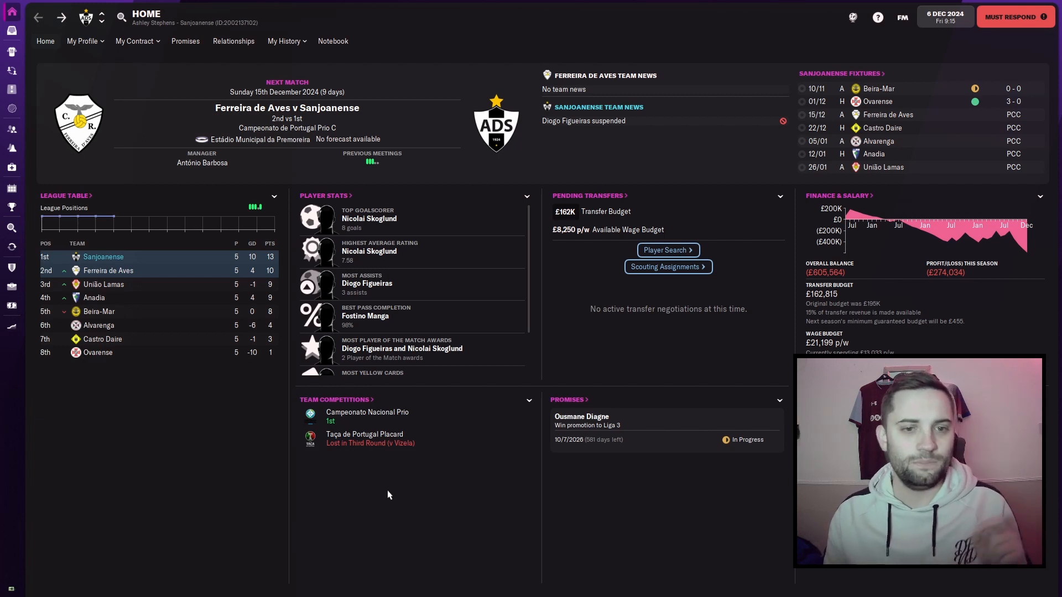
{"action": "mouse_move", "coordinate": [432, 469]}
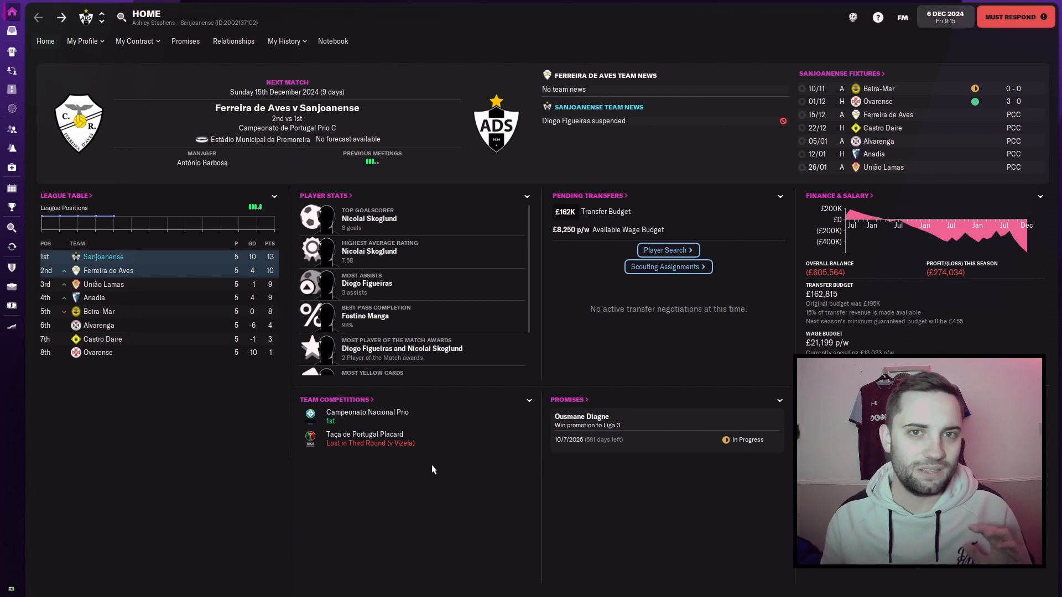
{"action": "mouse_move", "coordinate": [803, 152]}
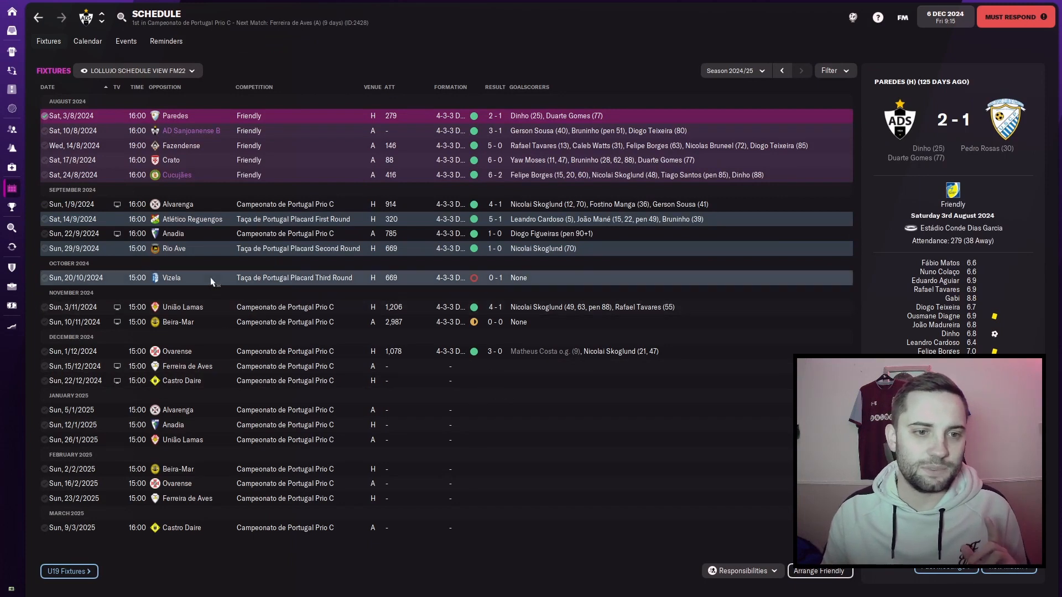
Step: View the match summaries for the home wins over União Lamas and Ovarense (3–0)
{"action": "left_click", "coordinate": [171, 277]}
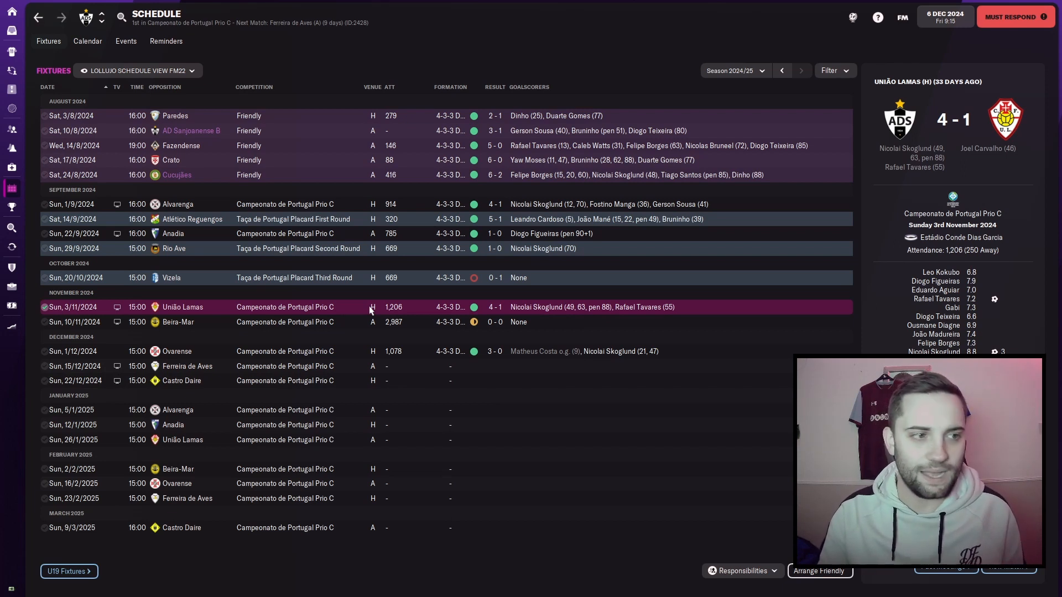
{"action": "left_click", "coordinate": [177, 321]}
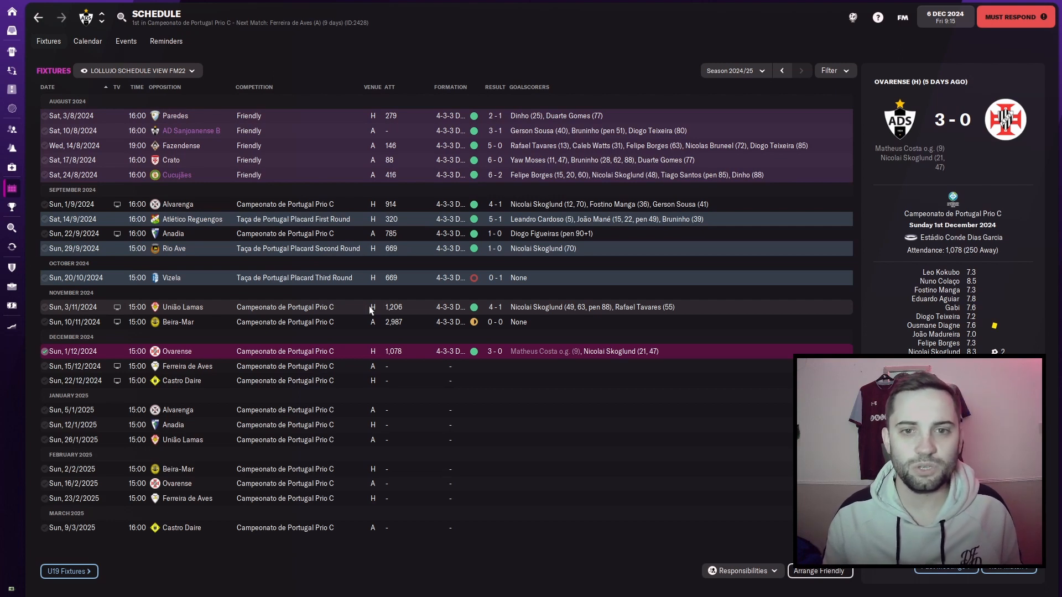
{"action": "mouse_move", "coordinate": [370, 155]}
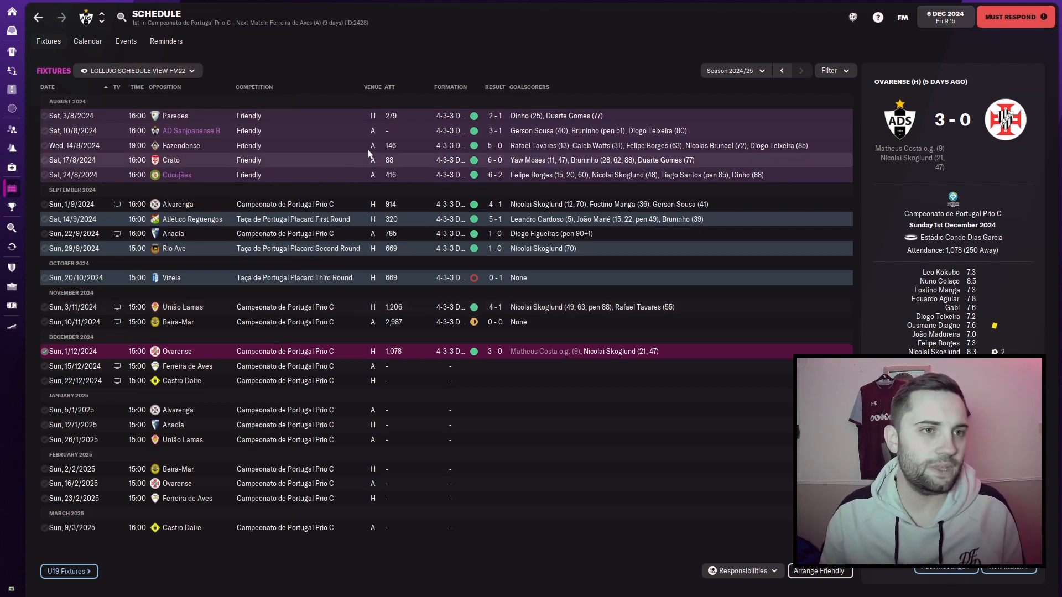
{"action": "mouse_move", "coordinate": [392, 106]}
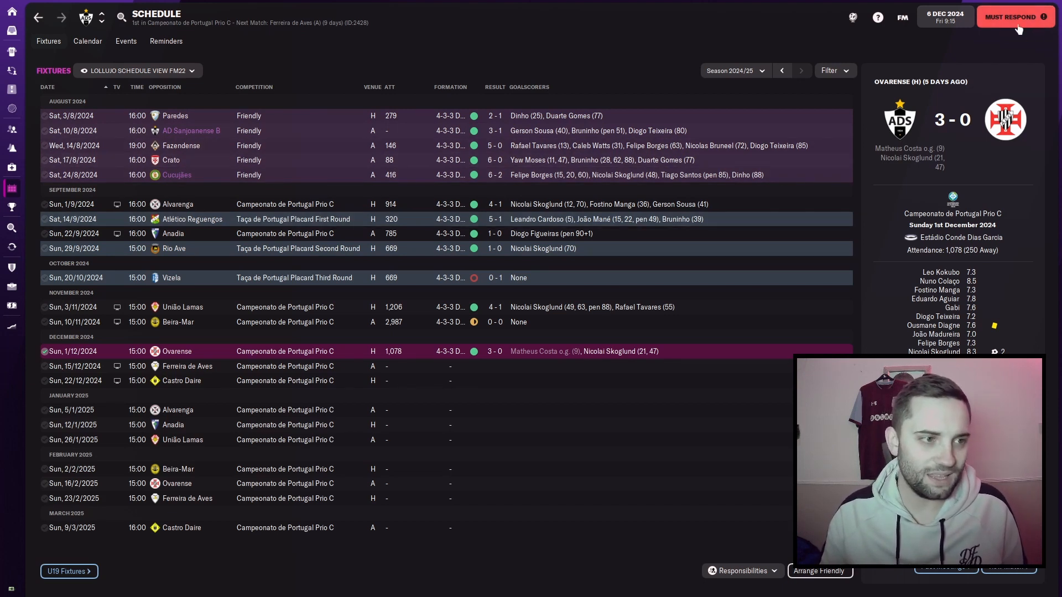
{"action": "mouse_move", "coordinate": [1004, 108]}
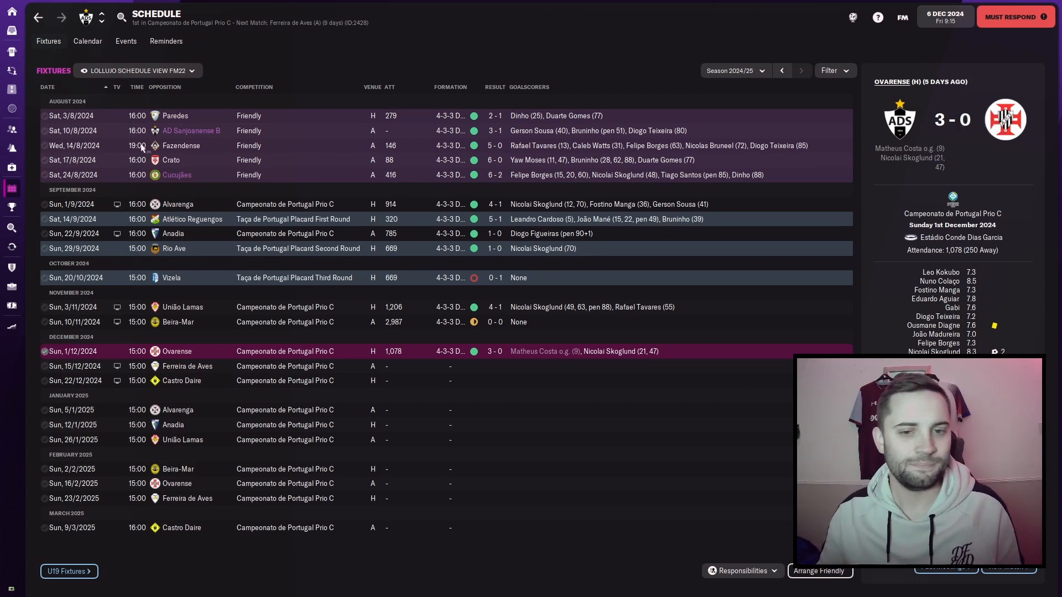
{"action": "mouse_move", "coordinate": [11, 88]}
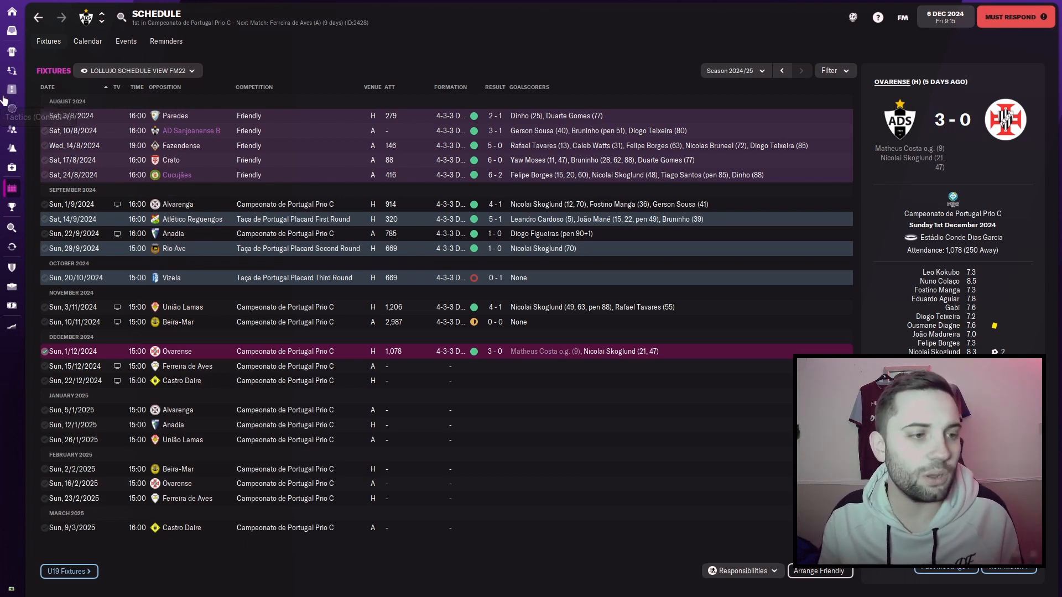
{"action": "mouse_move", "coordinate": [11, 95]}
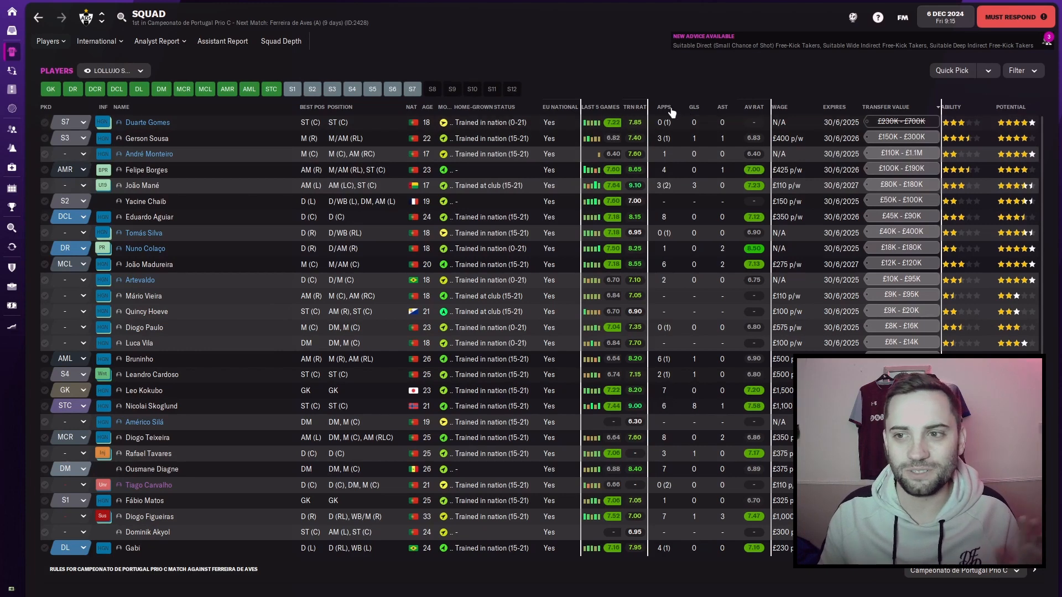
Step: Sort the squad list by appearances, then goals, then assists, leaving Diogo Figueiras top
{"action": "left_click", "coordinate": [662, 106]}
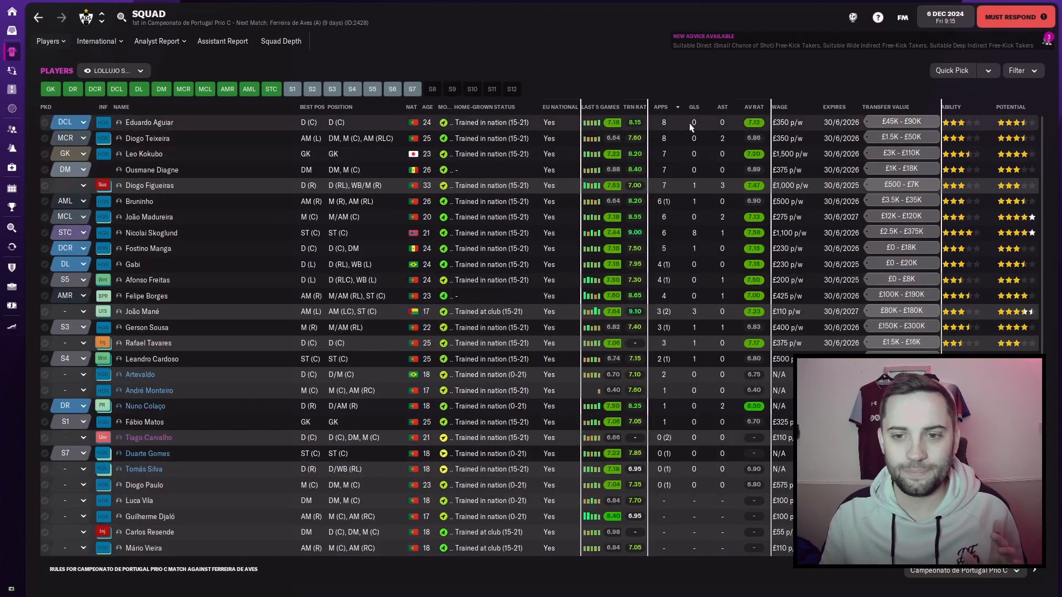
{"action": "mouse_move", "coordinate": [692, 107]}
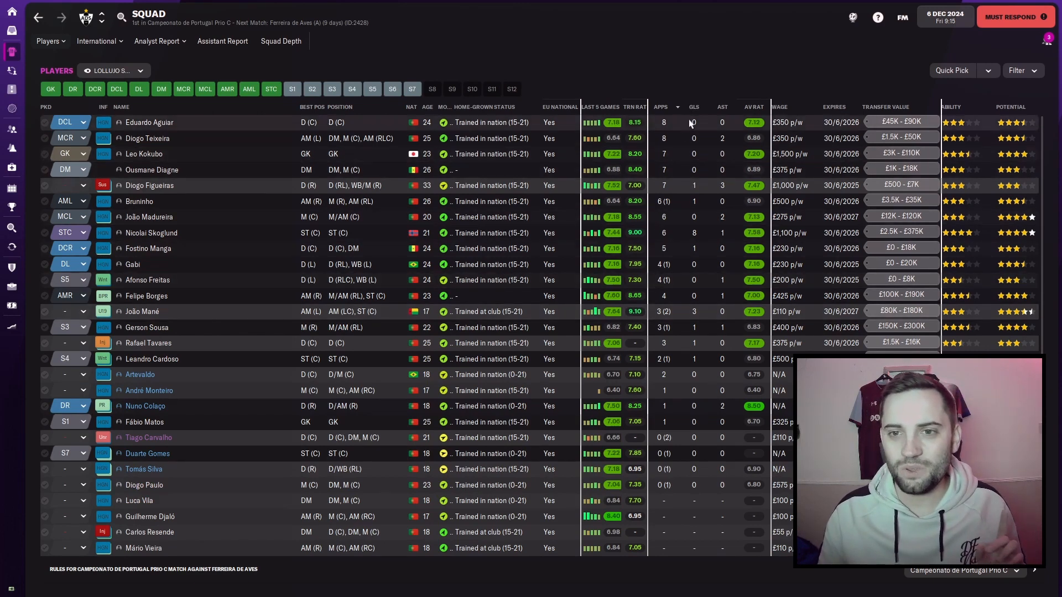
{"action": "left_click", "coordinate": [662, 107]}
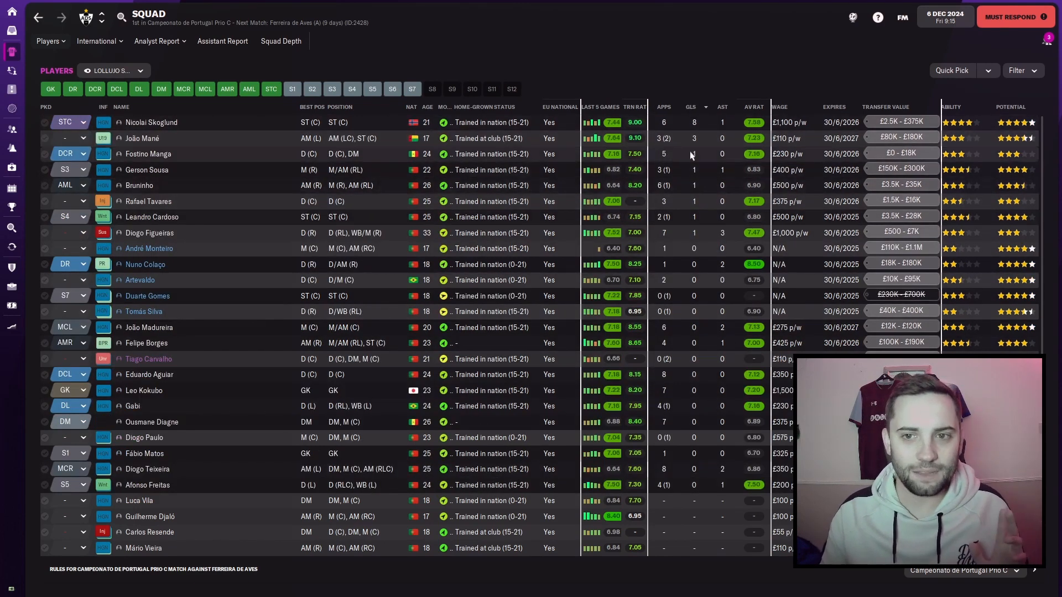
{"action": "mouse_move", "coordinate": [675, 156]}
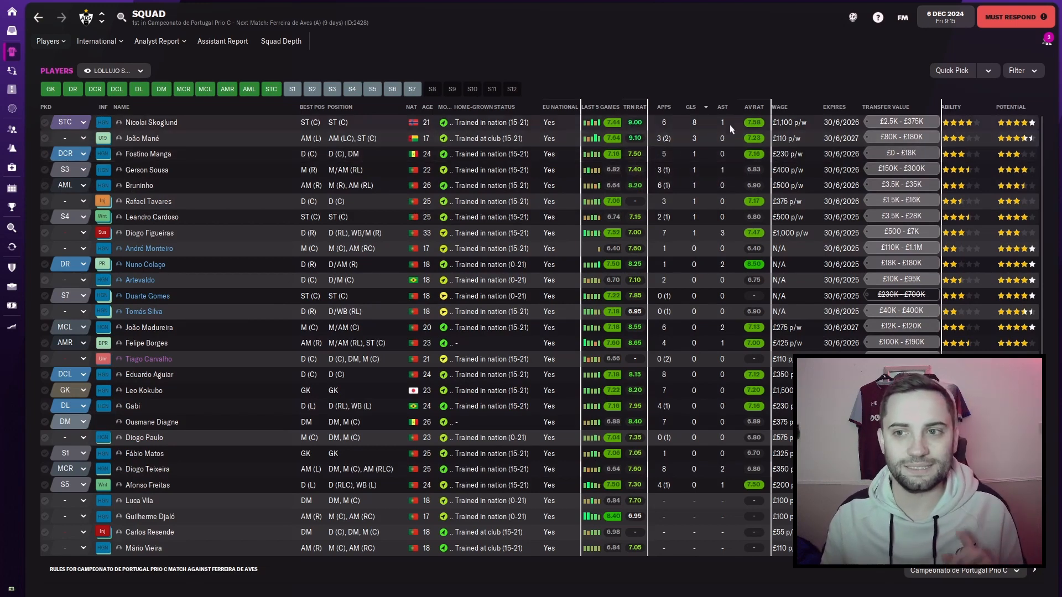
{"action": "mouse_move", "coordinate": [599, 142]}
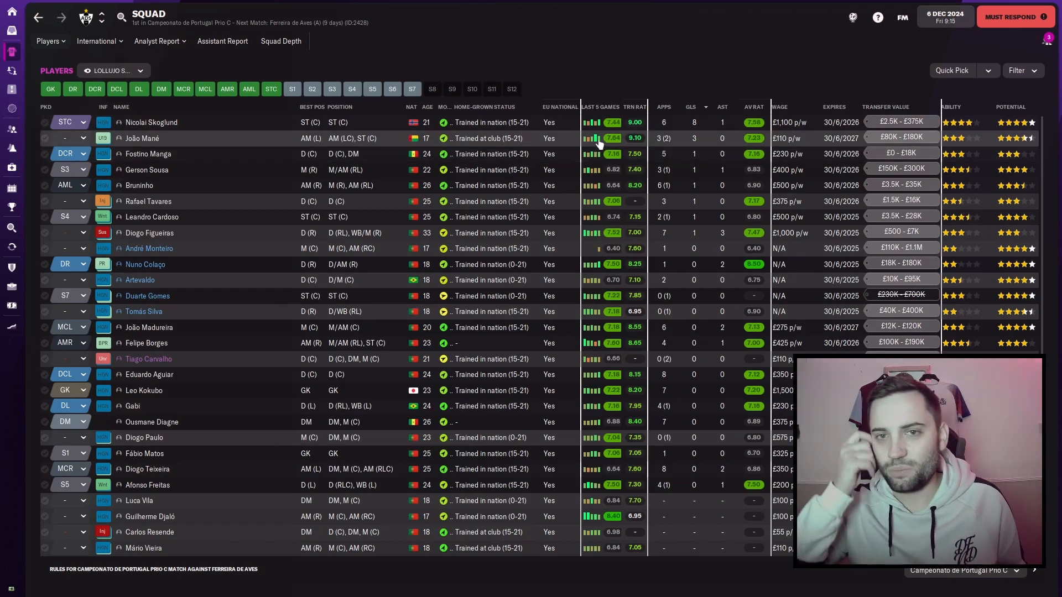
{"action": "mouse_move", "coordinate": [680, 144]}
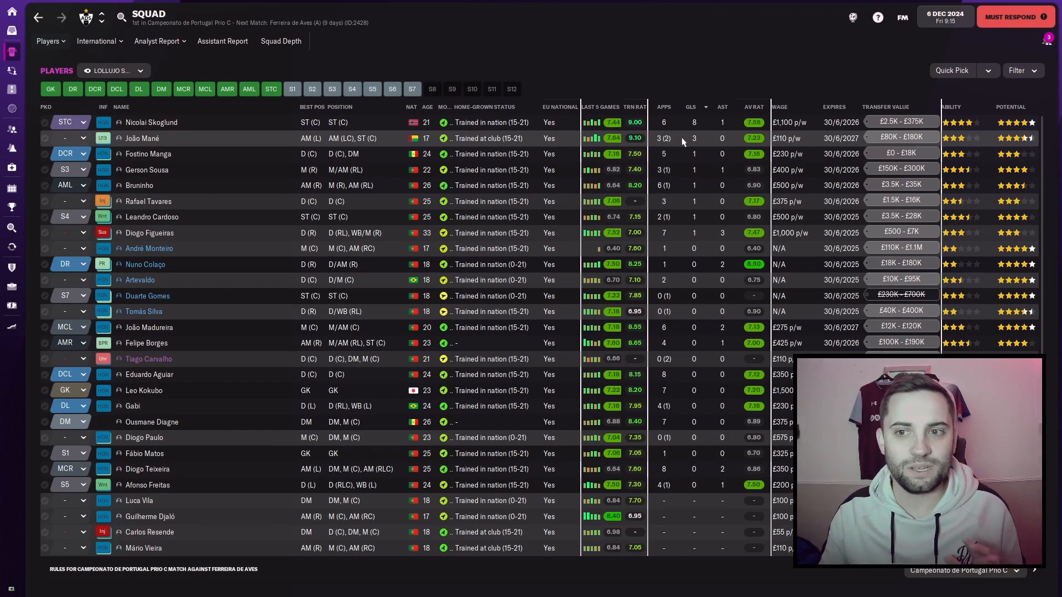
{"action": "mouse_move", "coordinate": [682, 143]}
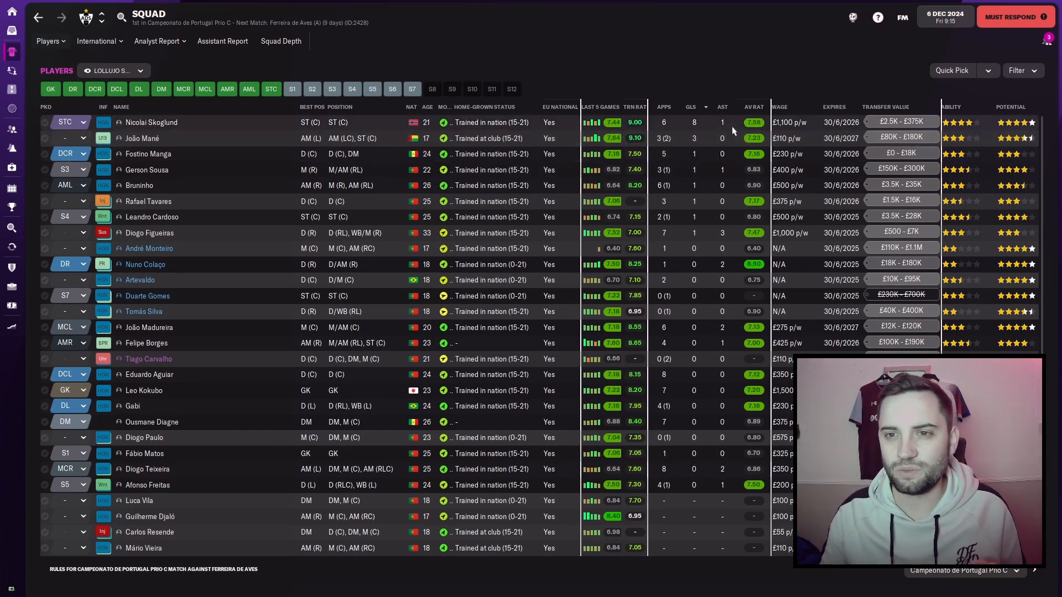
{"action": "left_click", "coordinate": [722, 106]}
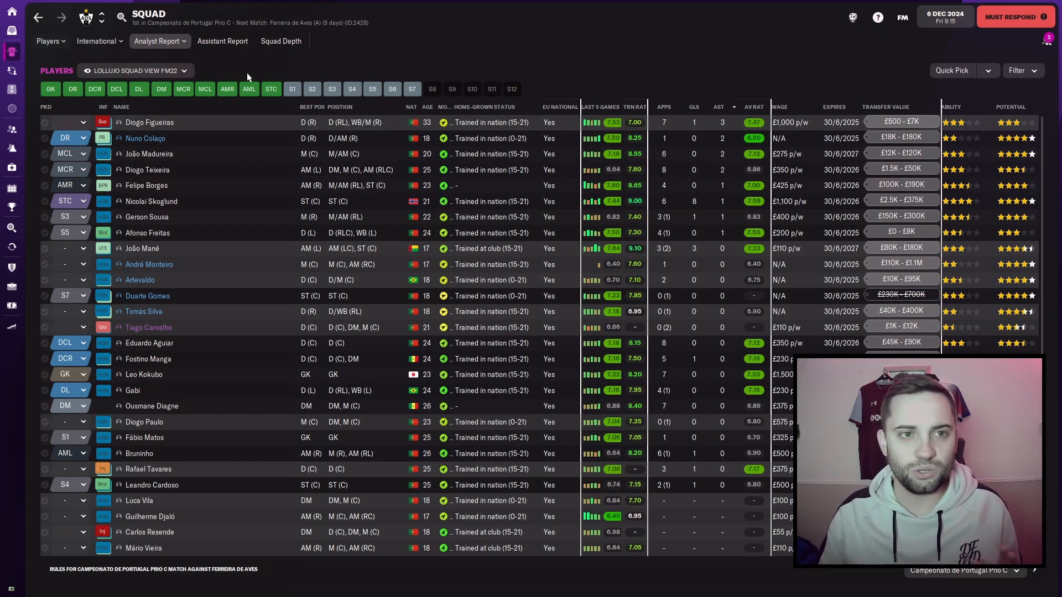
{"action": "mouse_move", "coordinate": [197, 31]}
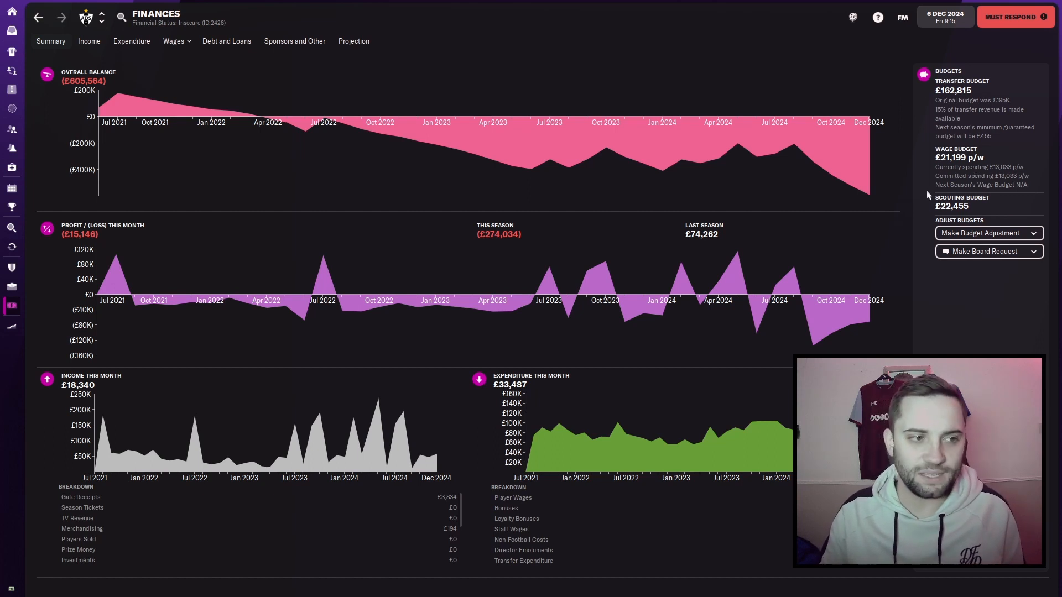
{"action": "mouse_move", "coordinate": [979, 185]}
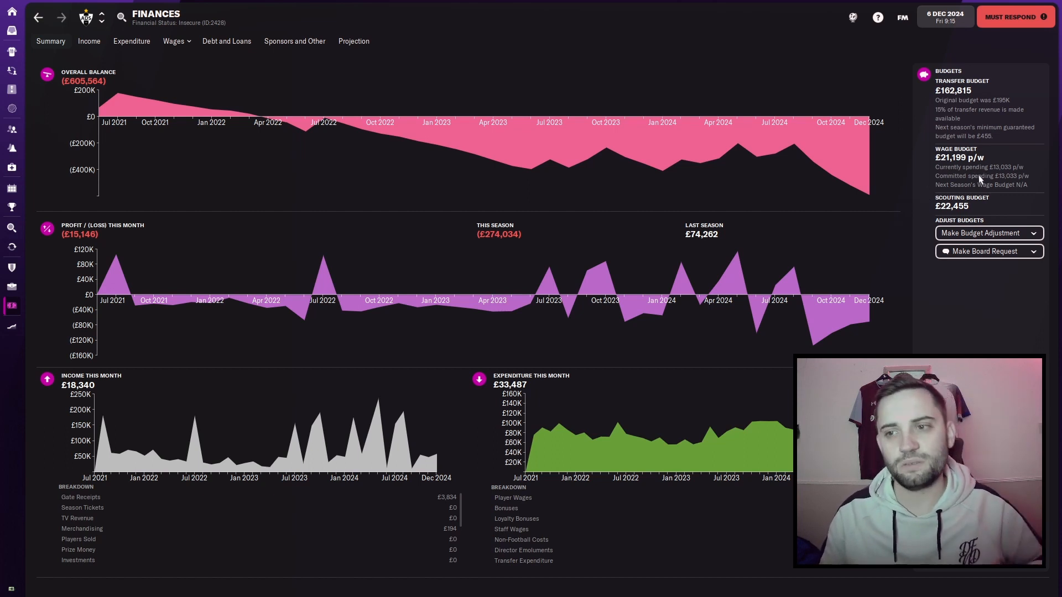
{"action": "mouse_move", "coordinate": [1007, 209]}
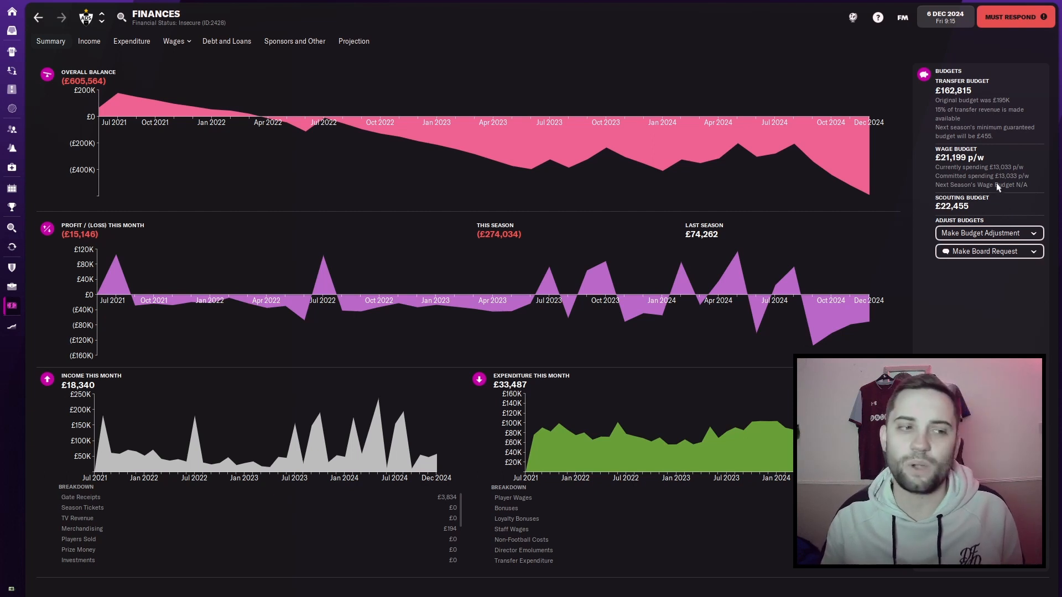
{"action": "mouse_move", "coordinate": [501, 151]}
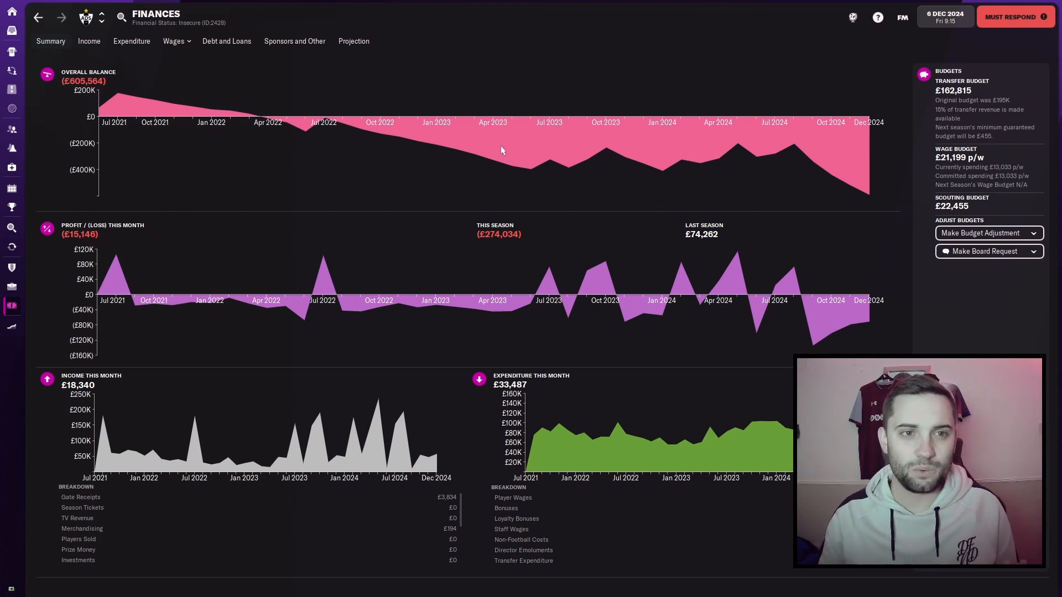
{"action": "mouse_move", "coordinate": [548, 147]}
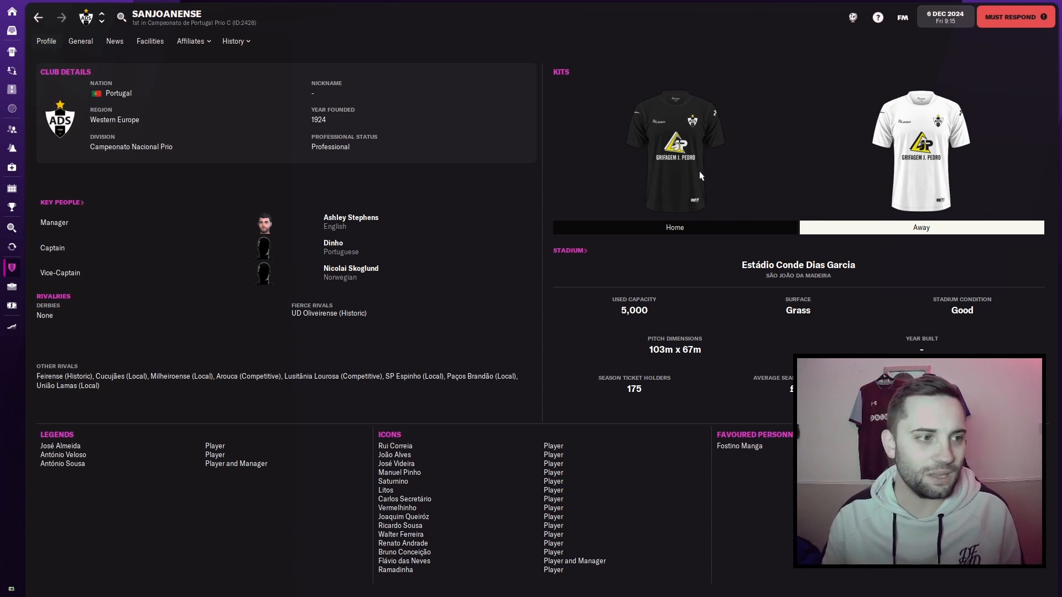
{"action": "mouse_move", "coordinate": [220, 233]}
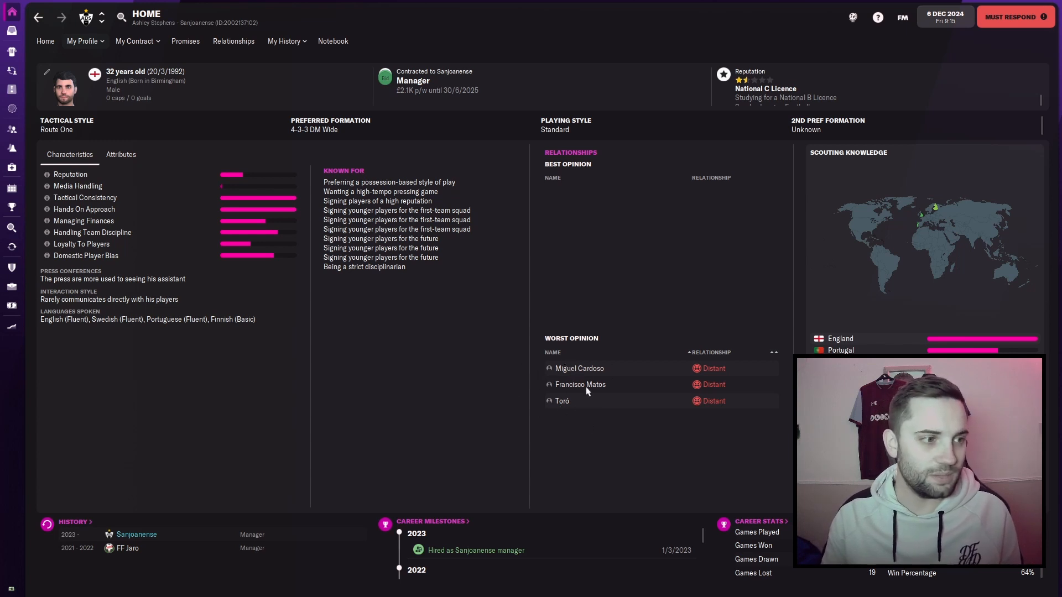
{"action": "mouse_move", "coordinate": [529, 509]}
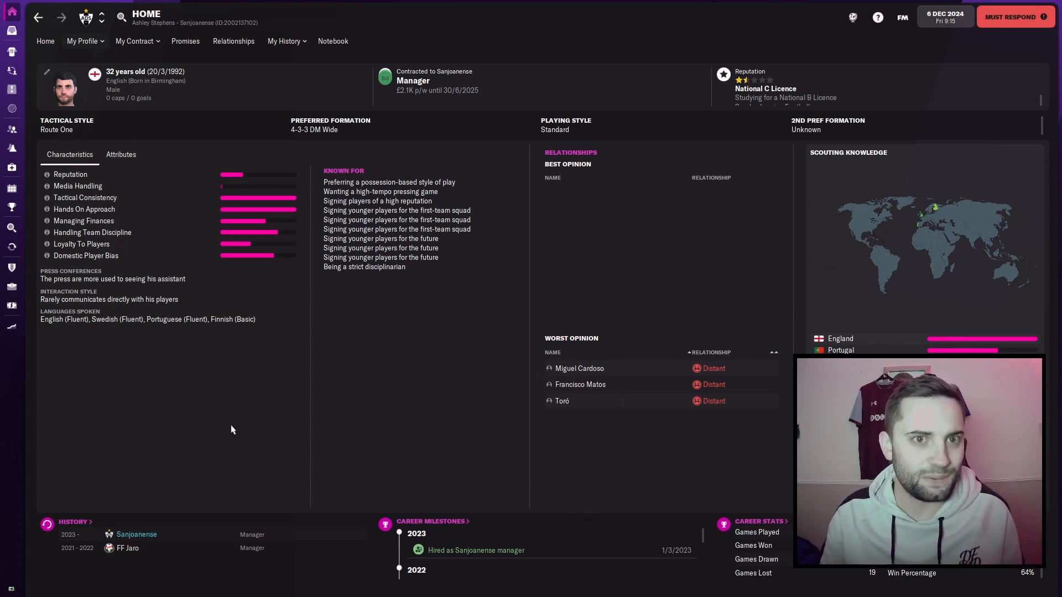
{"action": "mouse_move", "coordinate": [588, 252]}
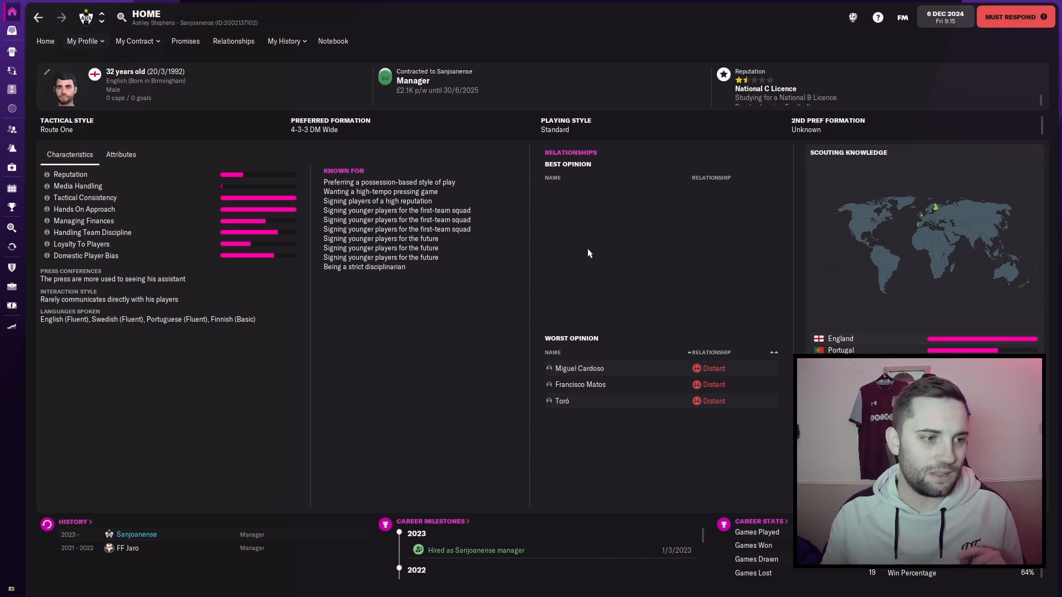
{"action": "mouse_move", "coordinate": [567, 239]}
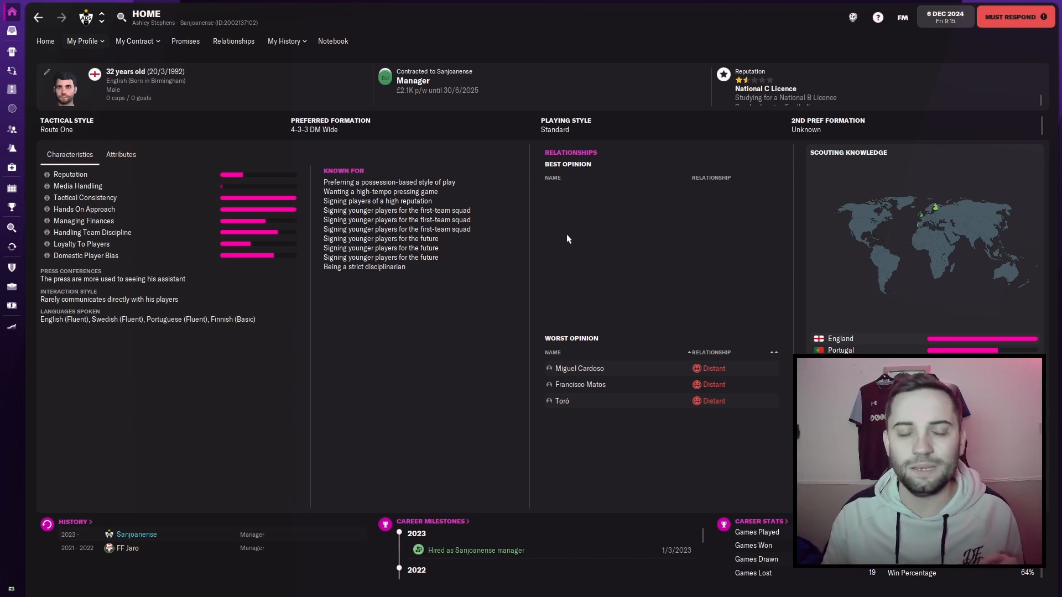
{"action": "mouse_move", "coordinate": [578, 220]}
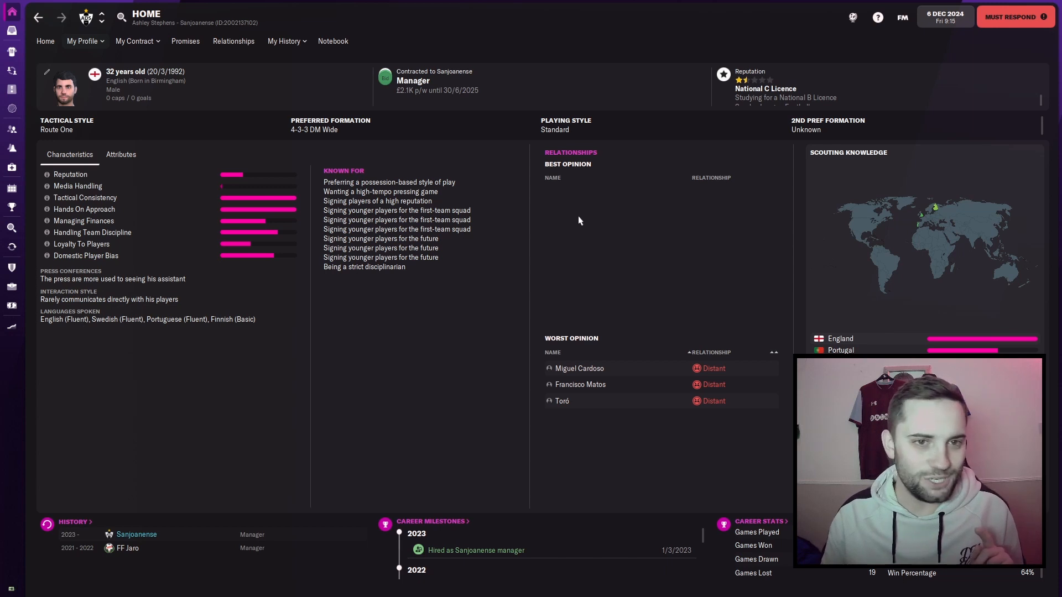
Step: Search 'villa', open Aston Villa, check the caretaker manager and return to the club overview
{"action": "left_click", "coordinate": [119, 16]}
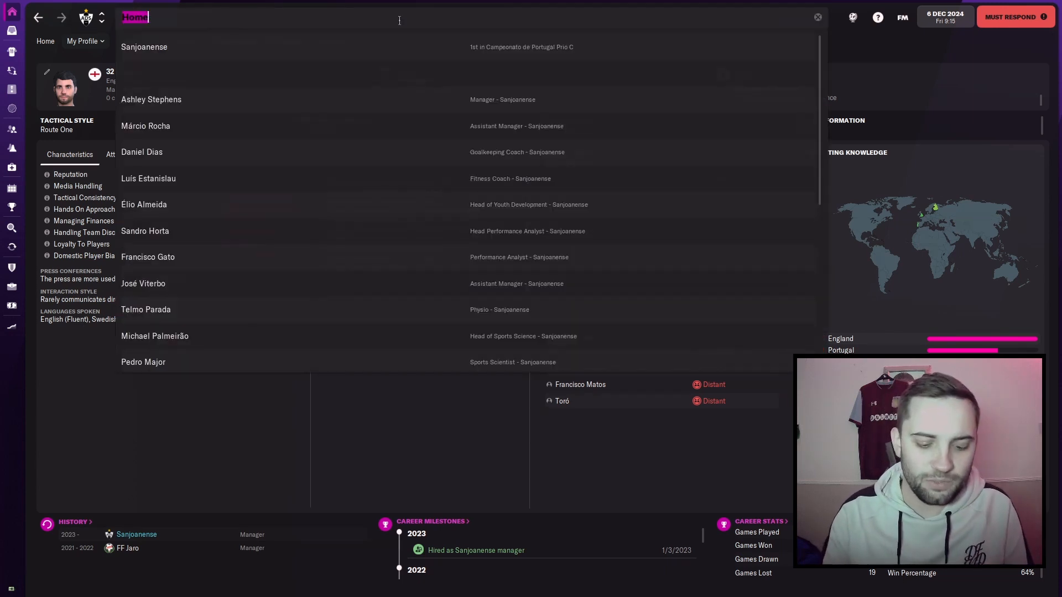
{"action": "type", "text": "villa"}
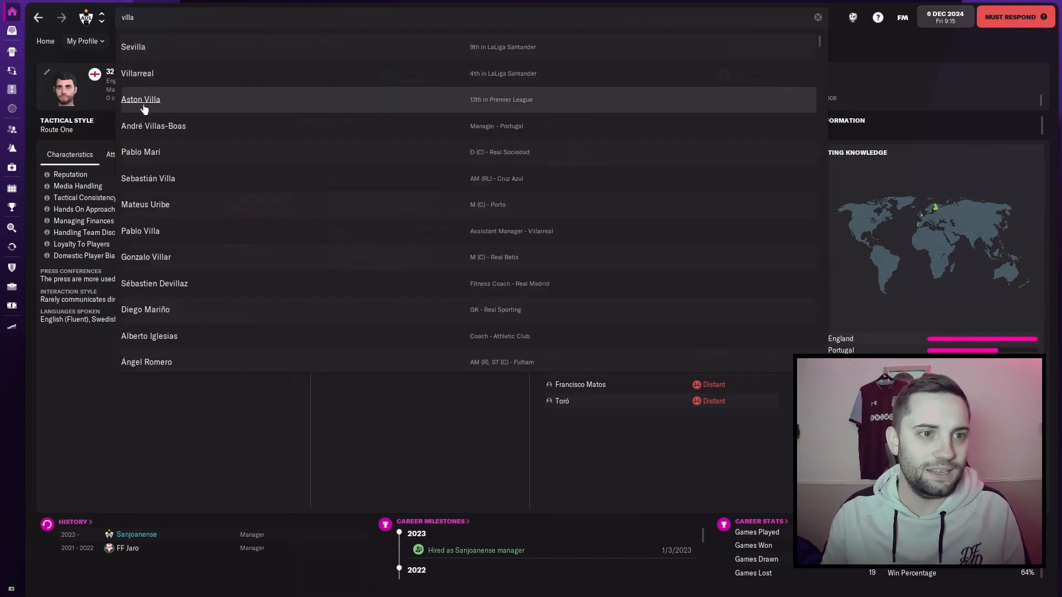
{"action": "left_click", "coordinate": [141, 100]}
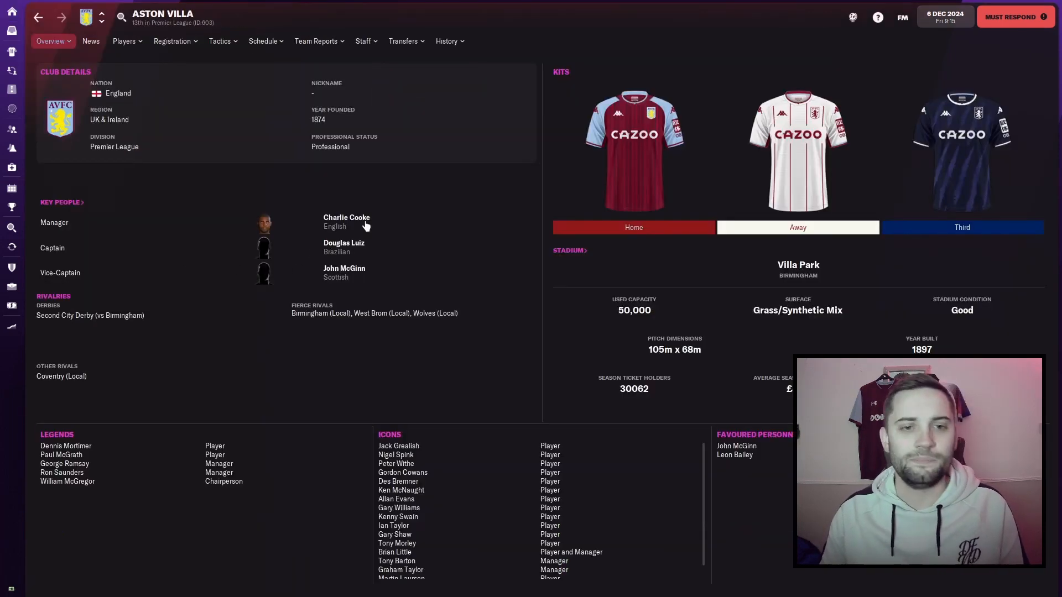
{"action": "left_click", "coordinate": [346, 218]}
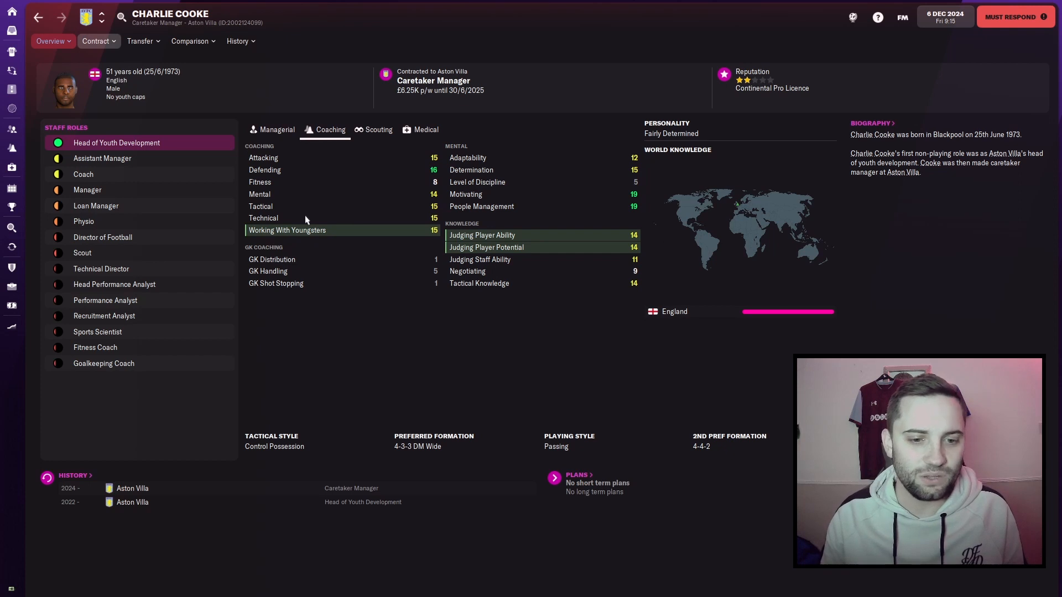
{"action": "left_click", "coordinate": [236, 41]}
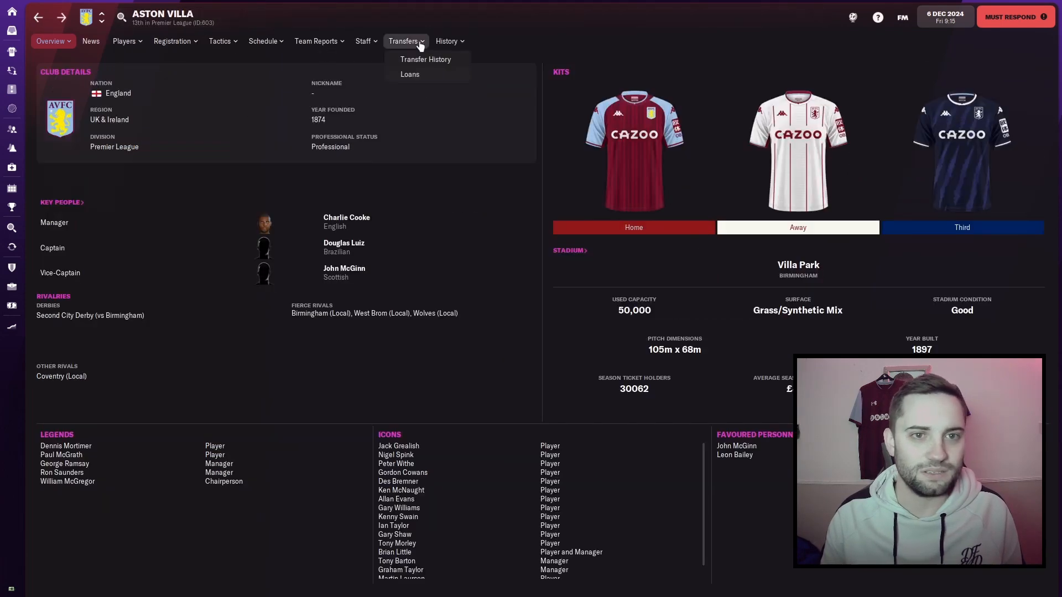
{"action": "left_click", "coordinate": [445, 40]}
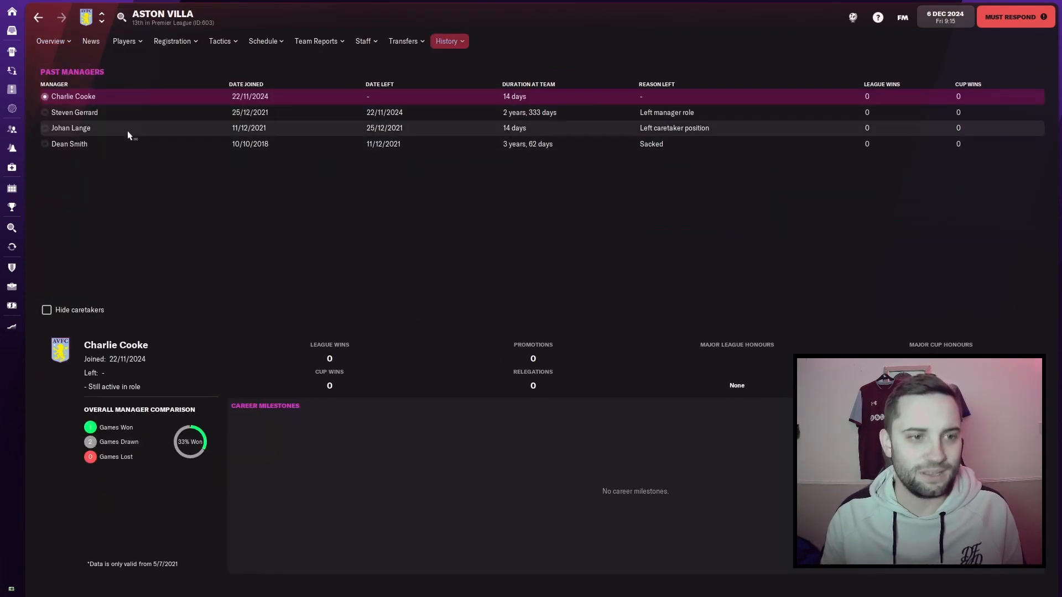
{"action": "left_click", "coordinate": [74, 112]}
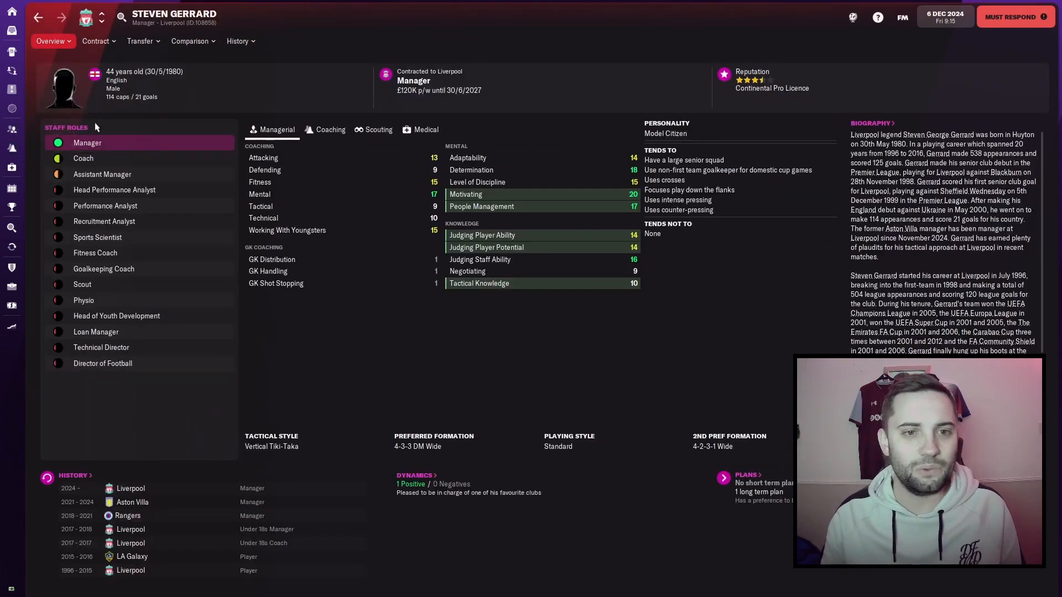
{"action": "left_click", "coordinate": [239, 41]}
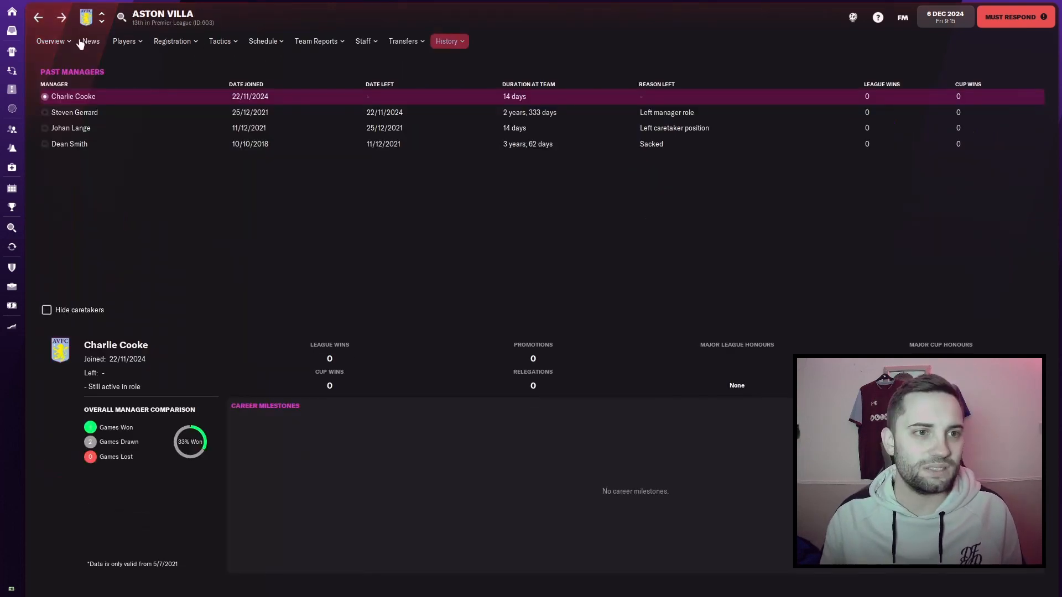
{"action": "left_click", "coordinate": [50, 41]}
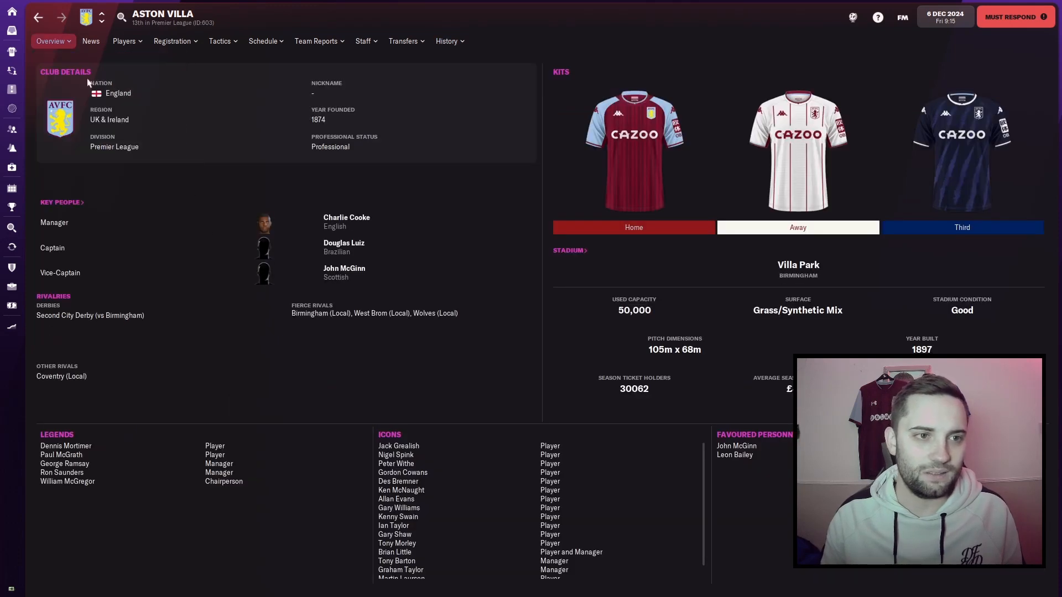
{"action": "left_click", "coordinate": [52, 41]}
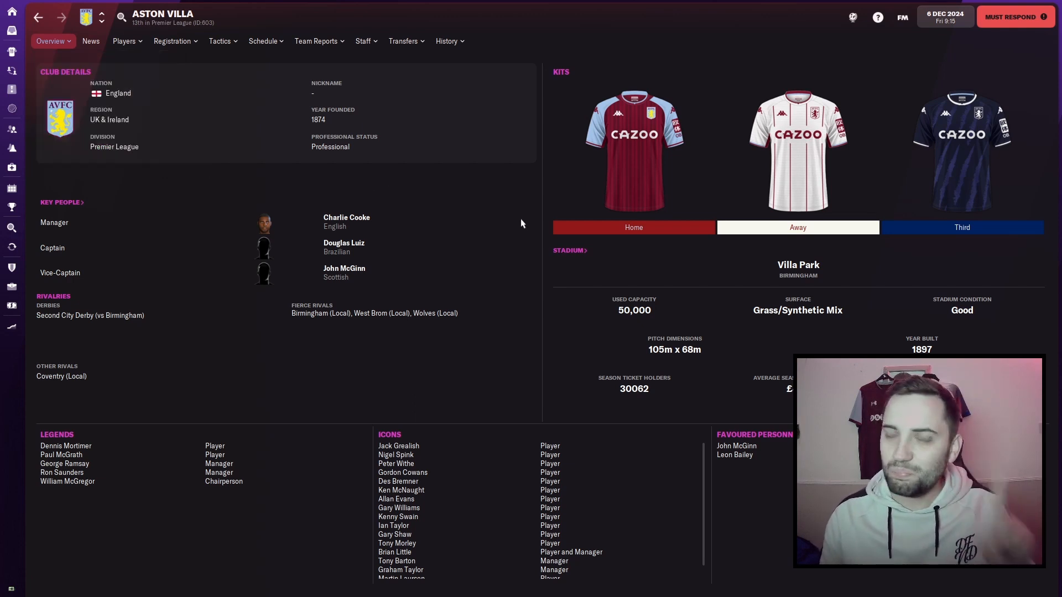
{"action": "mouse_move", "coordinate": [528, 292]}
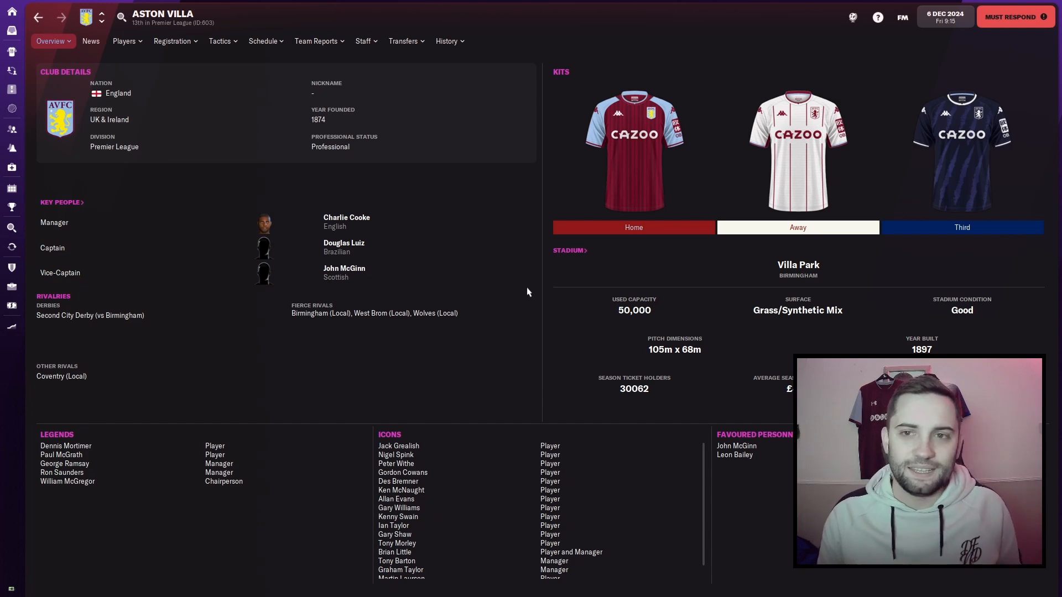
{"action": "mouse_move", "coordinate": [1015, 16]}
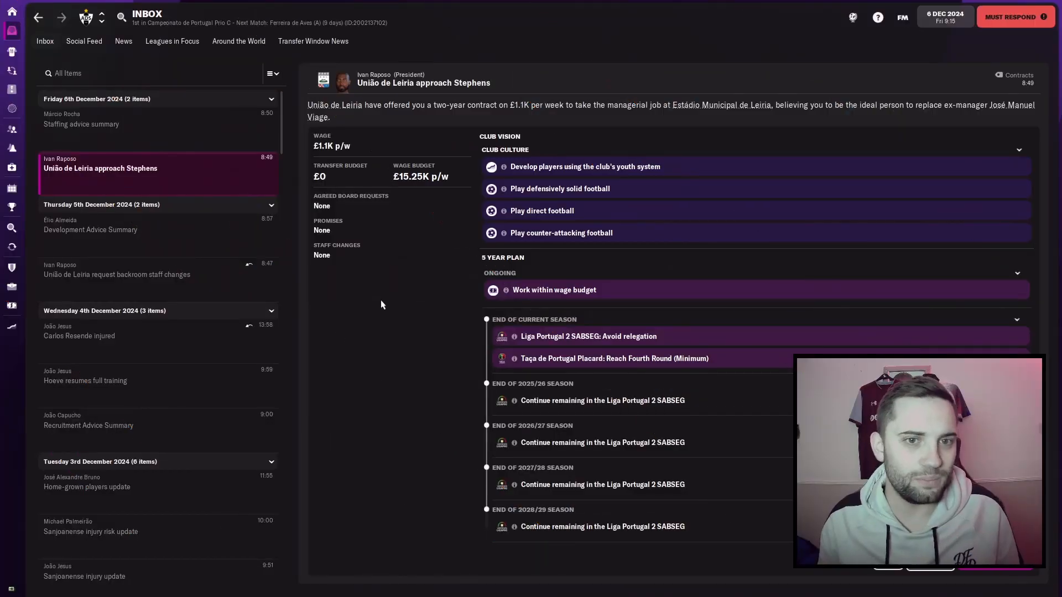
{"action": "mouse_move", "coordinate": [445, 231]}
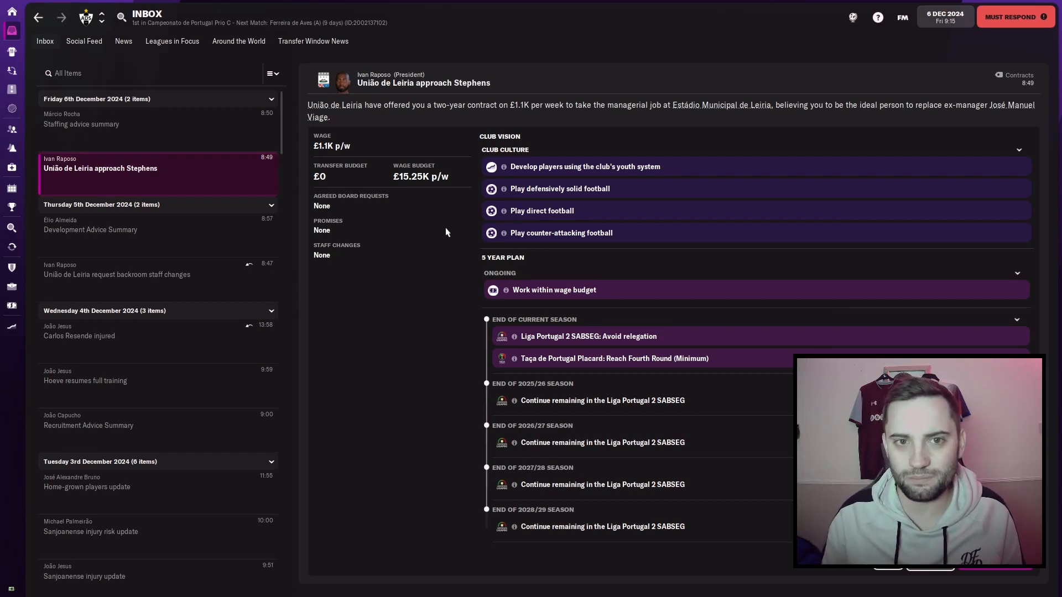
{"action": "mouse_move", "coordinate": [441, 192]}
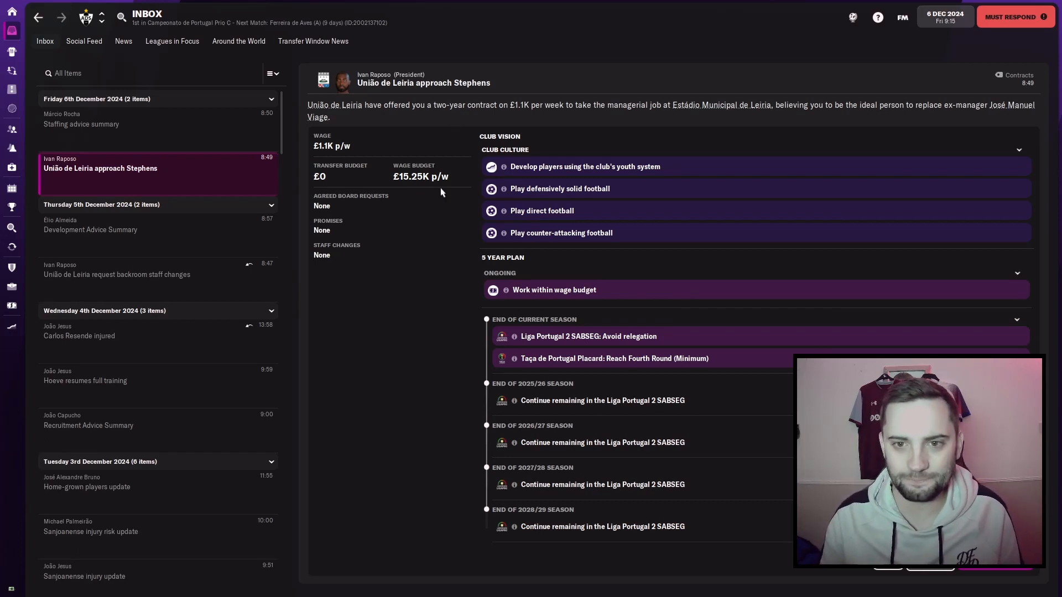
{"action": "mouse_move", "coordinate": [642, 450]}
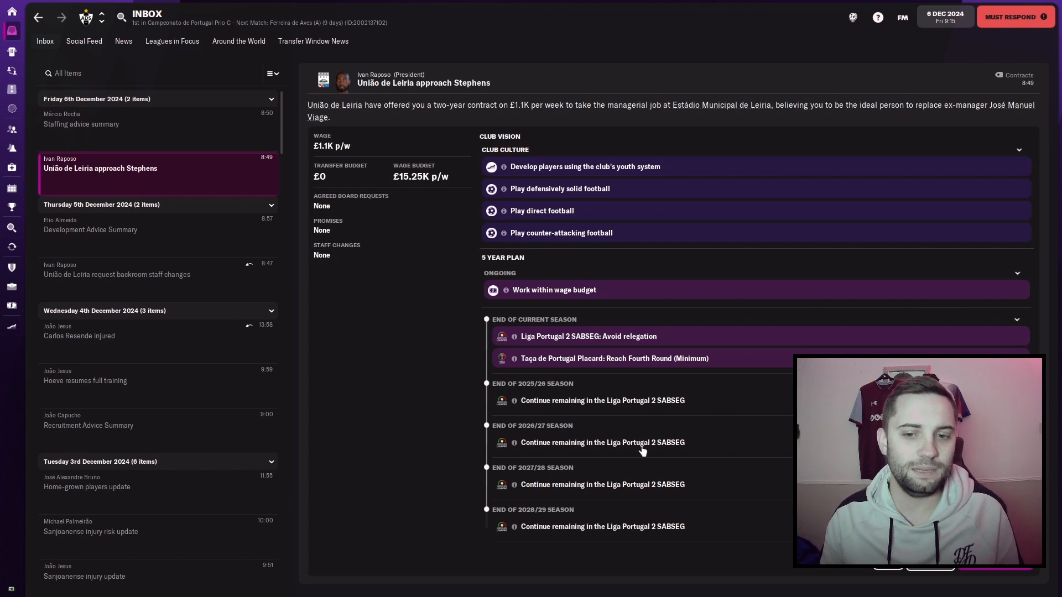
{"action": "mouse_move", "coordinate": [682, 388]}
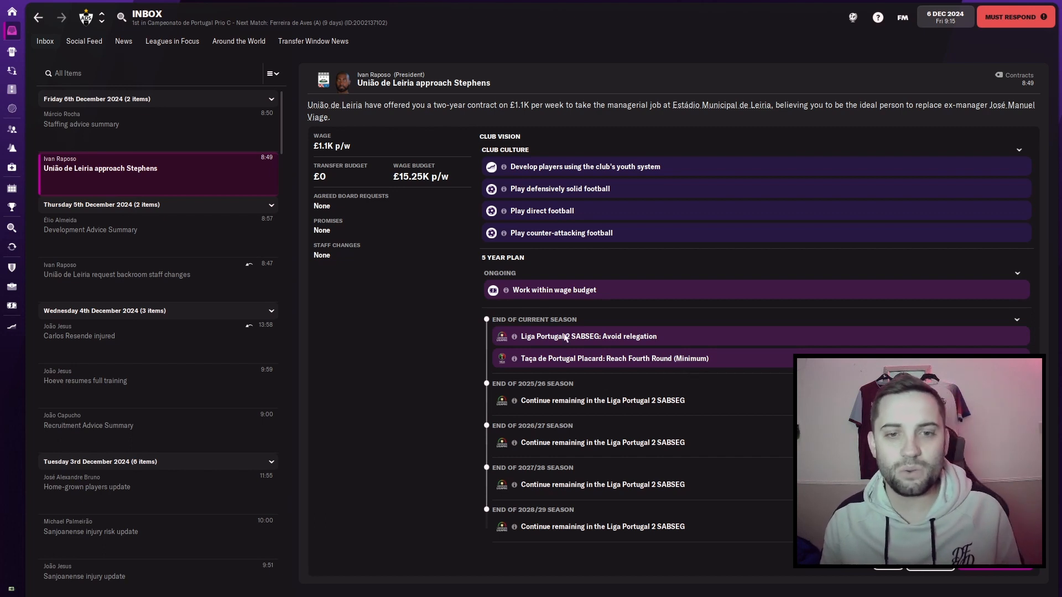
{"action": "mouse_move", "coordinate": [401, 83]}
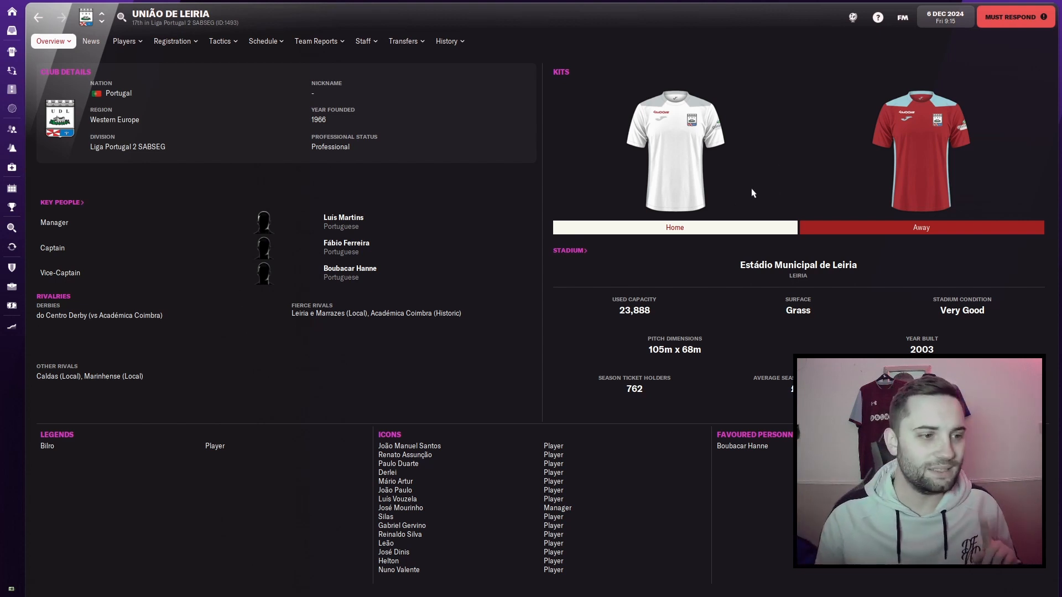
{"action": "mouse_move", "coordinate": [692, 256]}
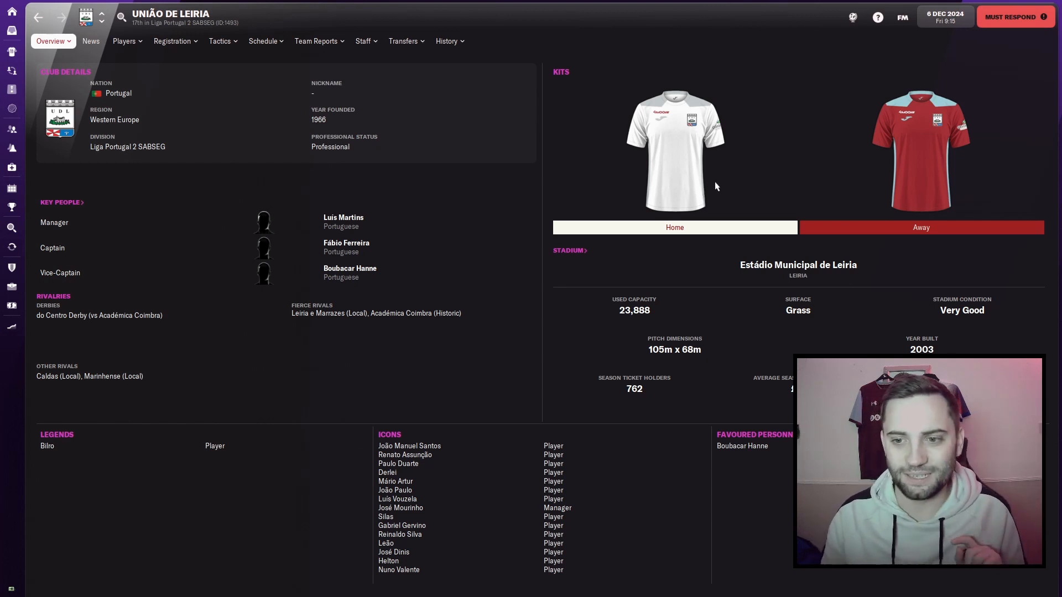
{"action": "mouse_move", "coordinate": [678, 310]}
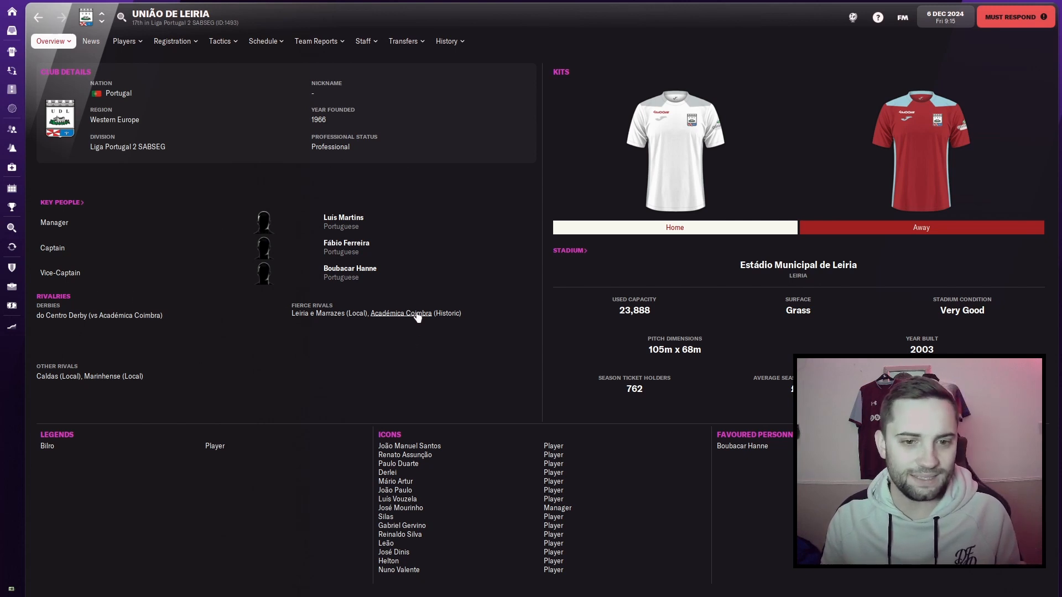
Step: Open fierce rival Académica Coimbra's club page from União de Leiria's overview
{"action": "left_click", "coordinate": [401, 312]}
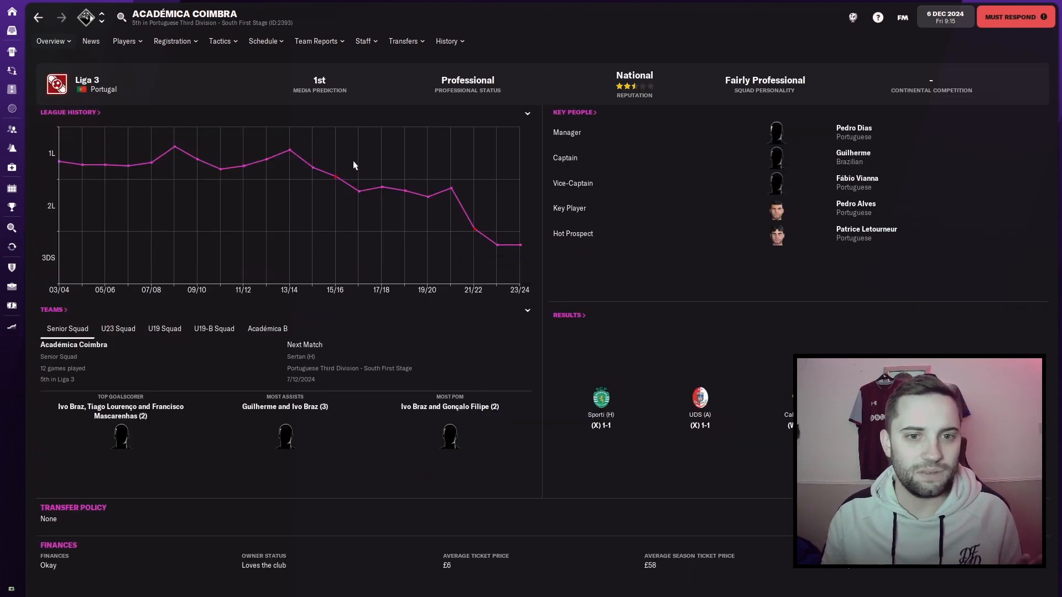
{"action": "mouse_move", "coordinate": [524, 246]}
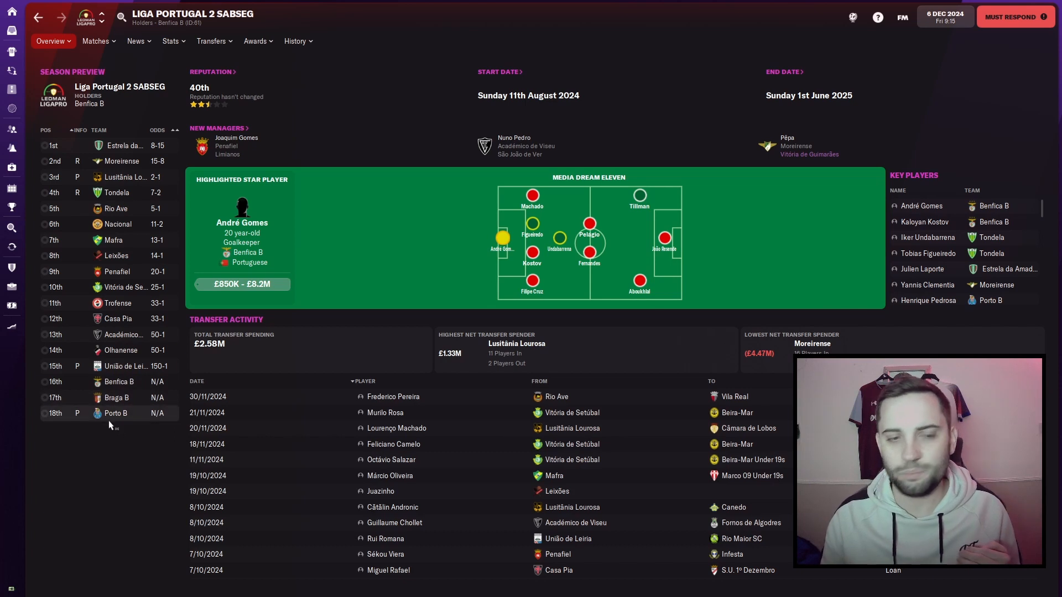
{"action": "mouse_move", "coordinate": [129, 428]}
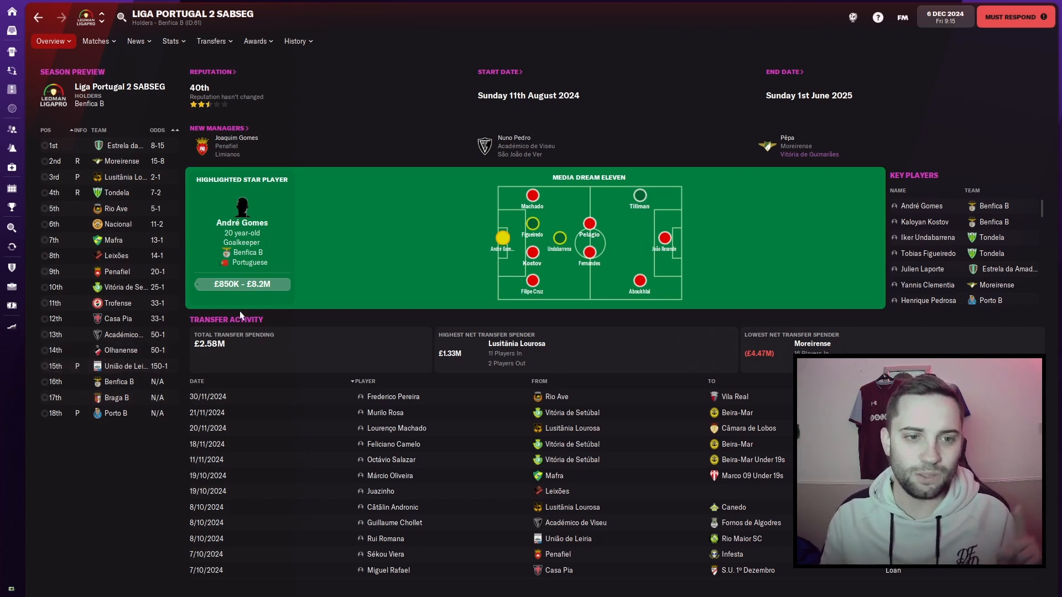
{"action": "mouse_move", "coordinate": [637, 230]}
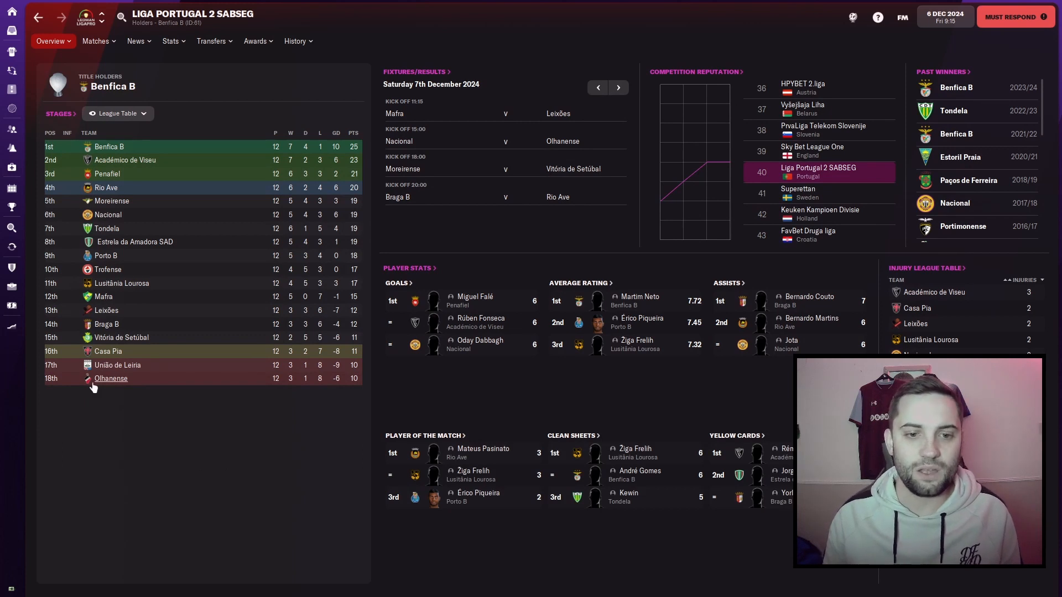
{"action": "mouse_move", "coordinate": [110, 378]}
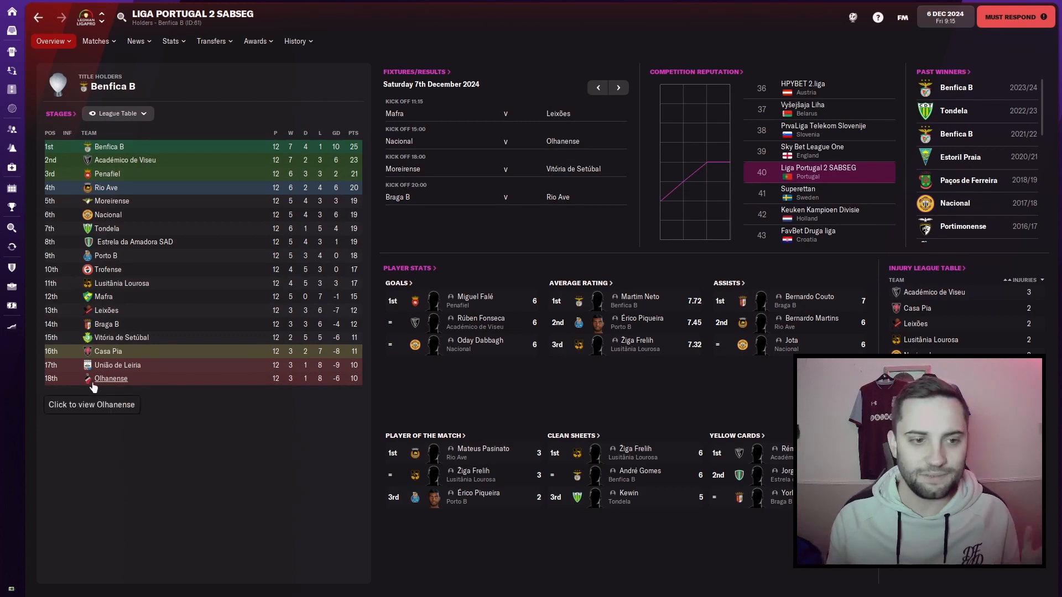
{"action": "mouse_move", "coordinate": [180, 345]}
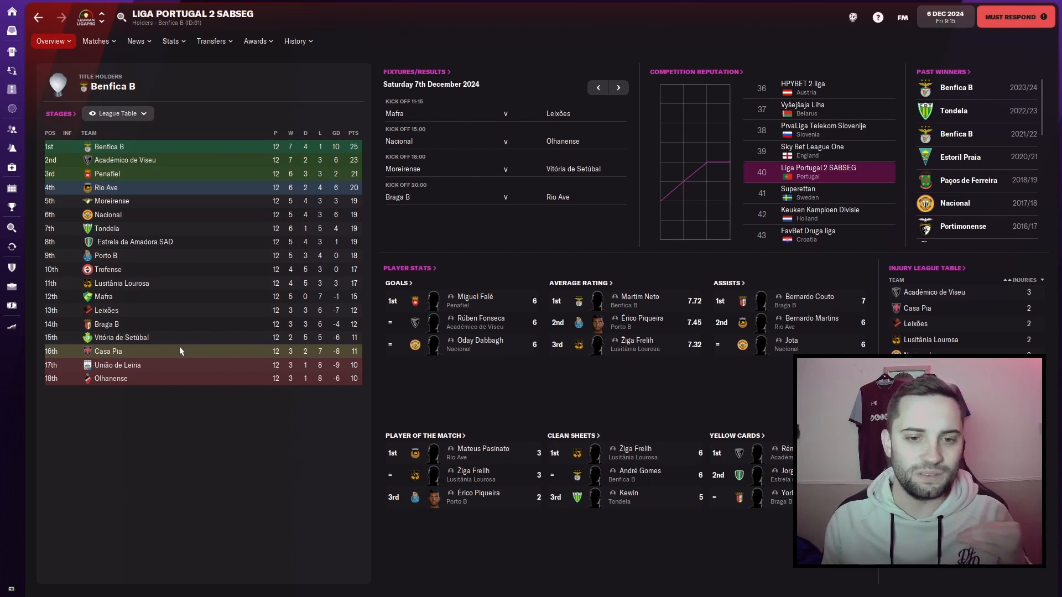
{"action": "mouse_move", "coordinate": [210, 371]}
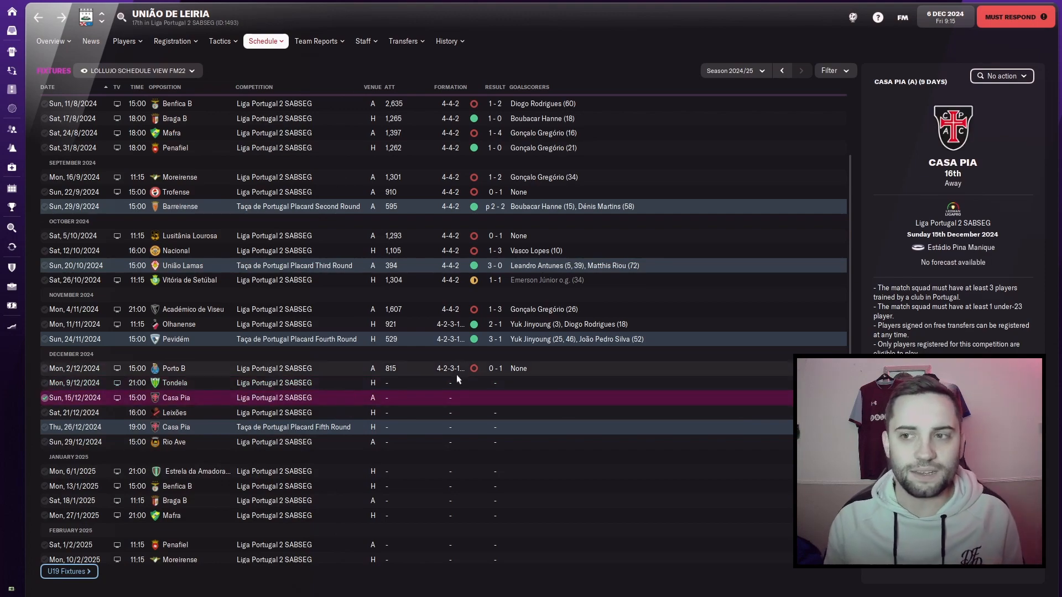
Step: Scroll União de Leiria's 2024/25 fixtures down to the remaining matches through May 2025
{"action": "scroll", "scroll_direction": "down", "scroll_amount": 3}
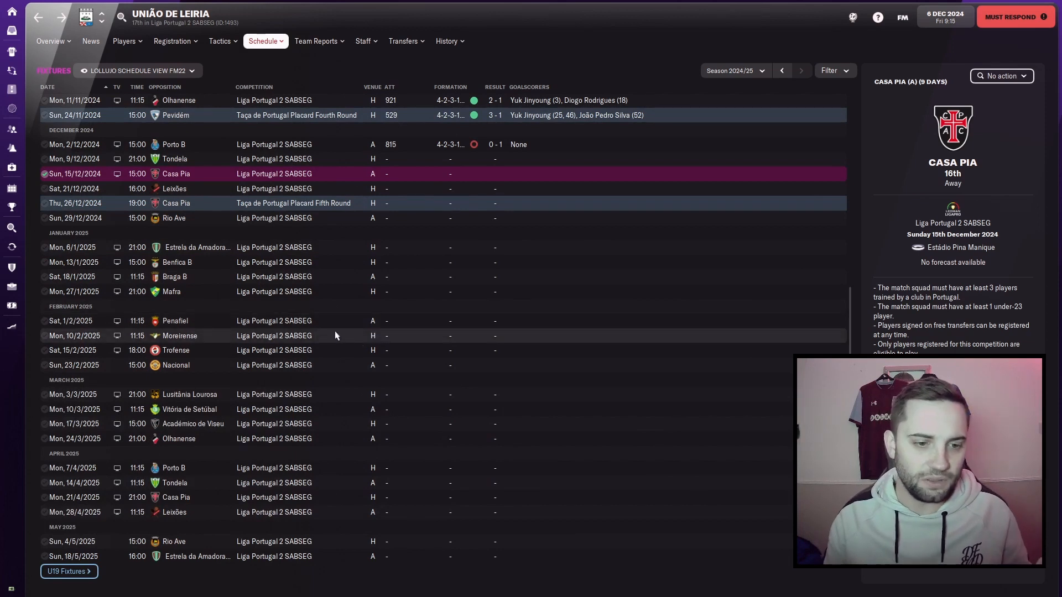
{"action": "mouse_move", "coordinate": [406, 352]}
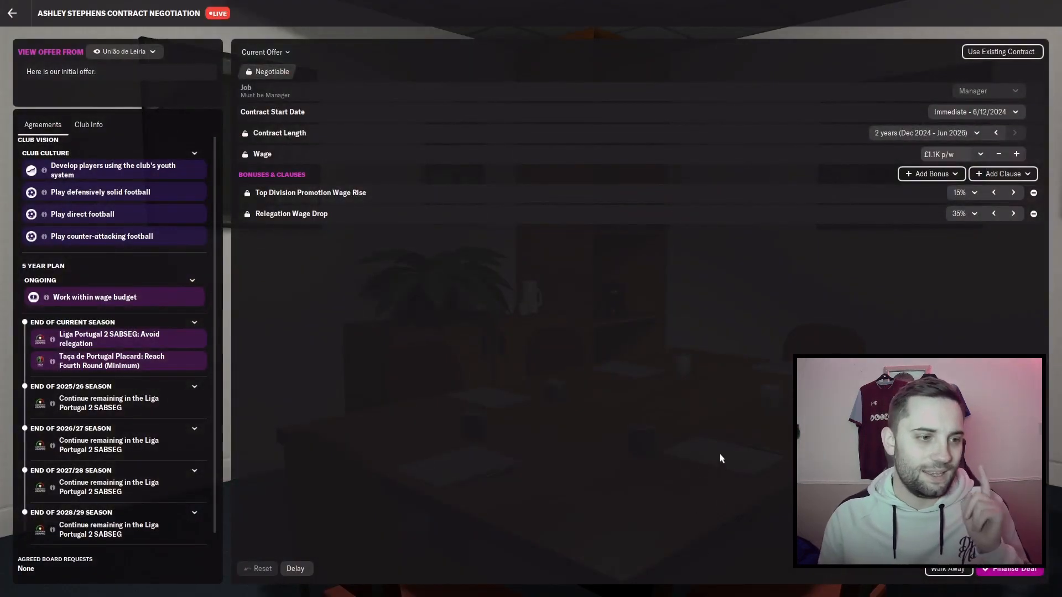
{"action": "mouse_move", "coordinate": [743, 385]}
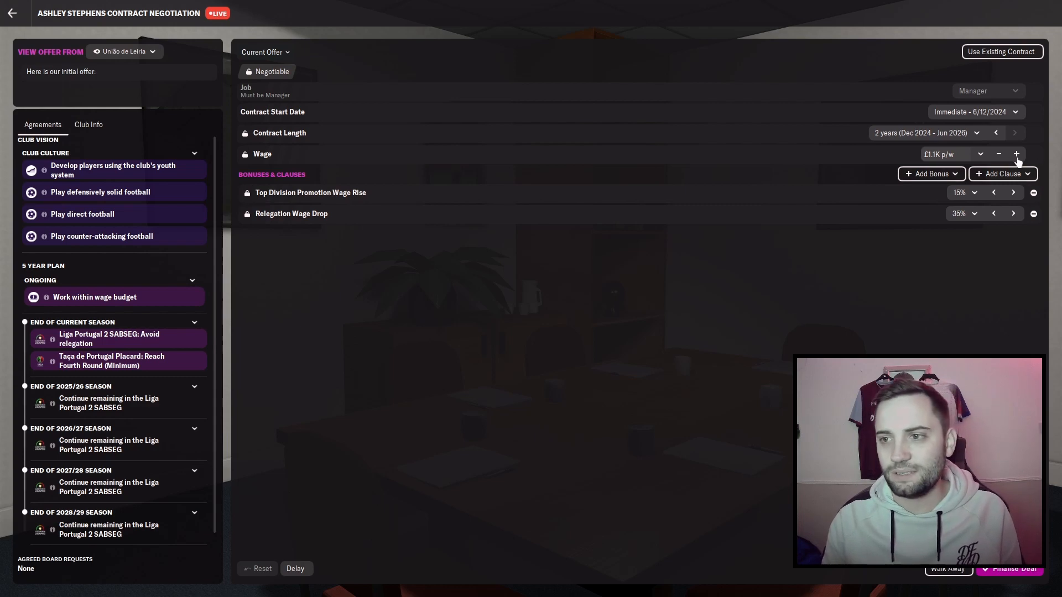
{"action": "mouse_move", "coordinate": [420, 92]}
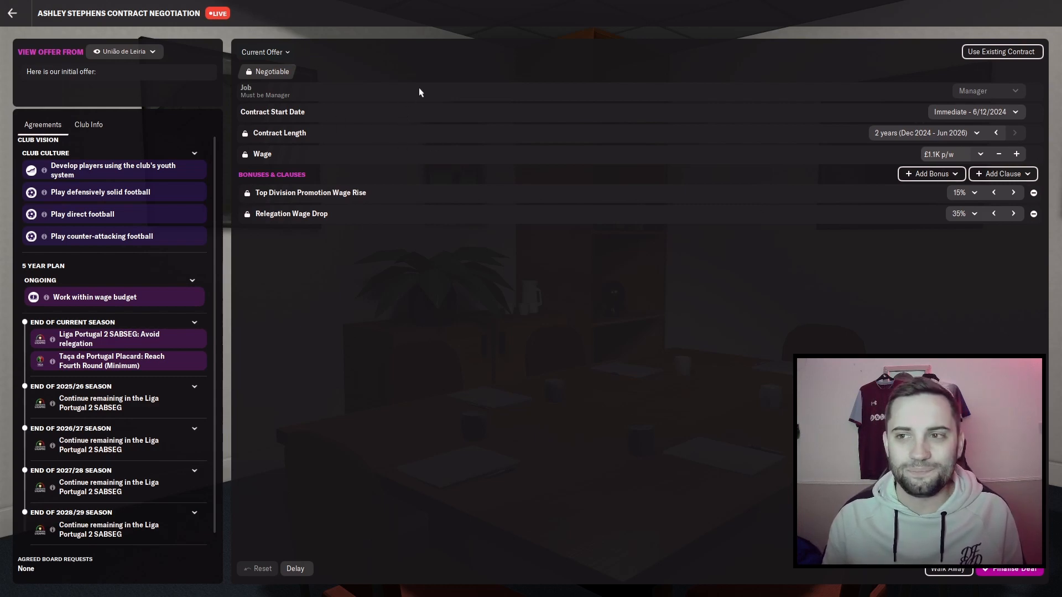
Step: Check the View Offer From list of offering clubs, then leave the negotiation for Home
{"action": "left_click", "coordinate": [125, 52]}
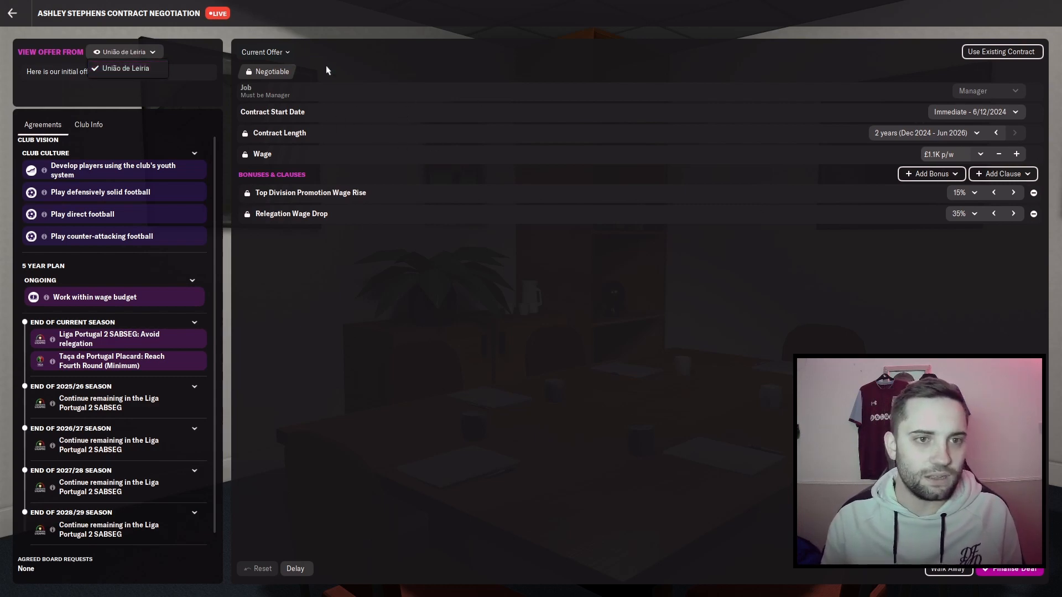
{"action": "left_click", "coordinate": [124, 52]}
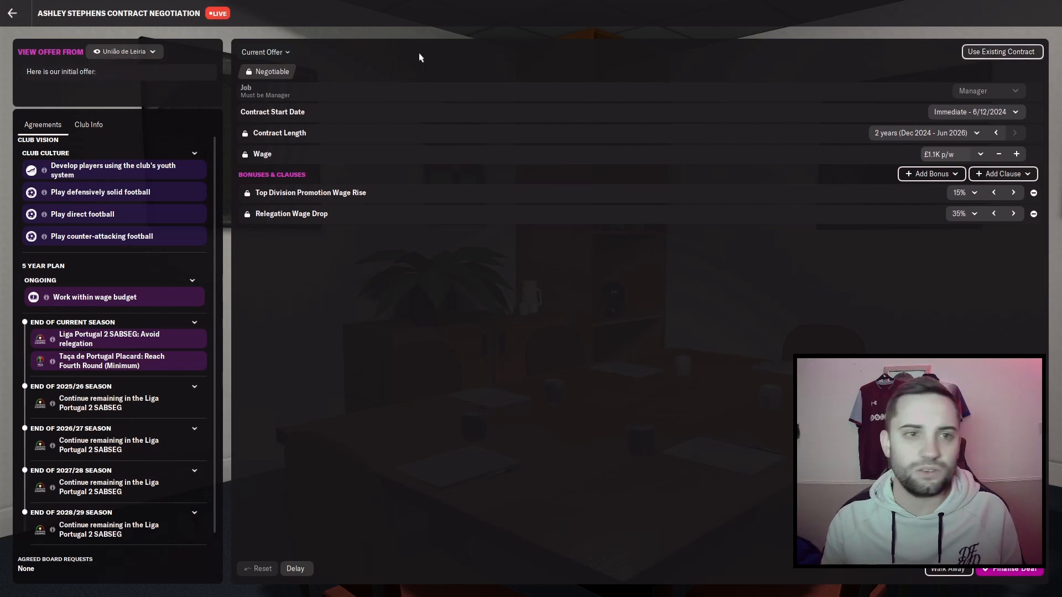
{"action": "left_click", "coordinate": [12, 14]}
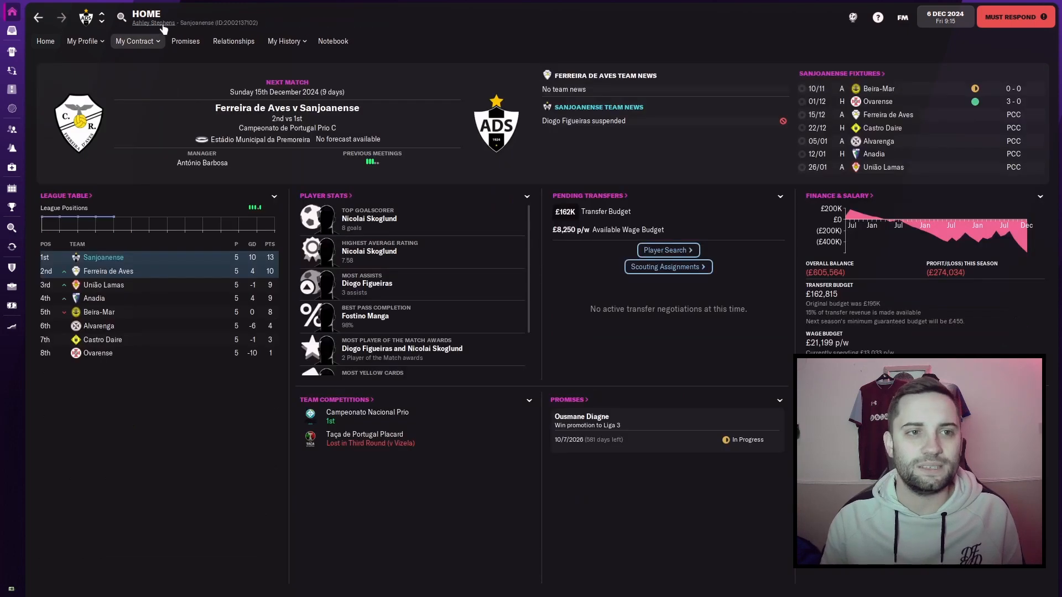
Step: Check the current £2.1K p/w Sanjoanense contract, then reopen União de Leiria's approach message
{"action": "left_click", "coordinate": [134, 40]}
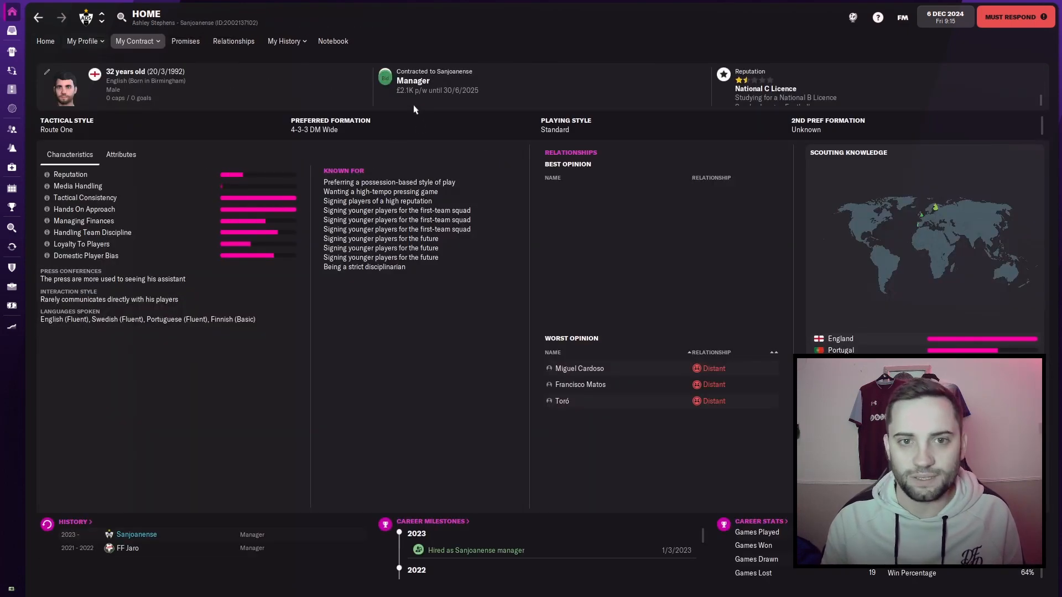
{"action": "mouse_move", "coordinate": [437, 90]}
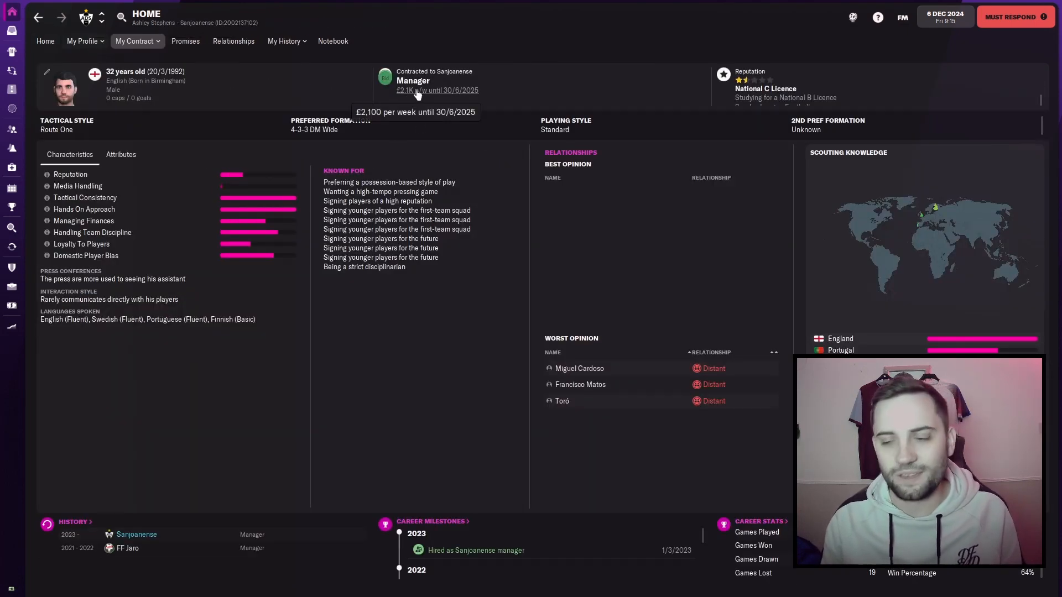
{"action": "mouse_move", "coordinate": [226, 93]}
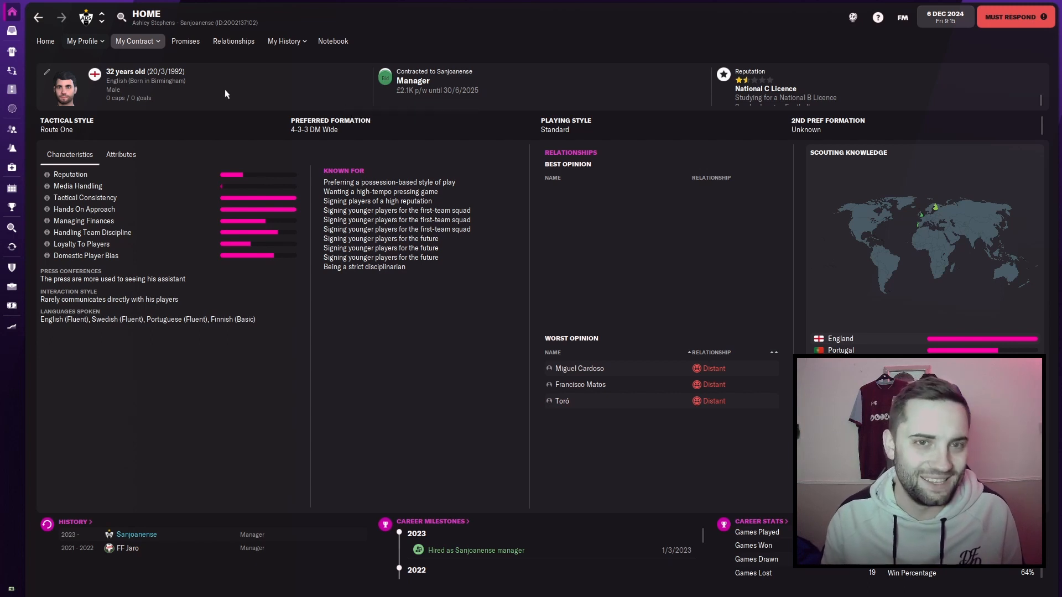
{"action": "mouse_move", "coordinate": [443, 89]}
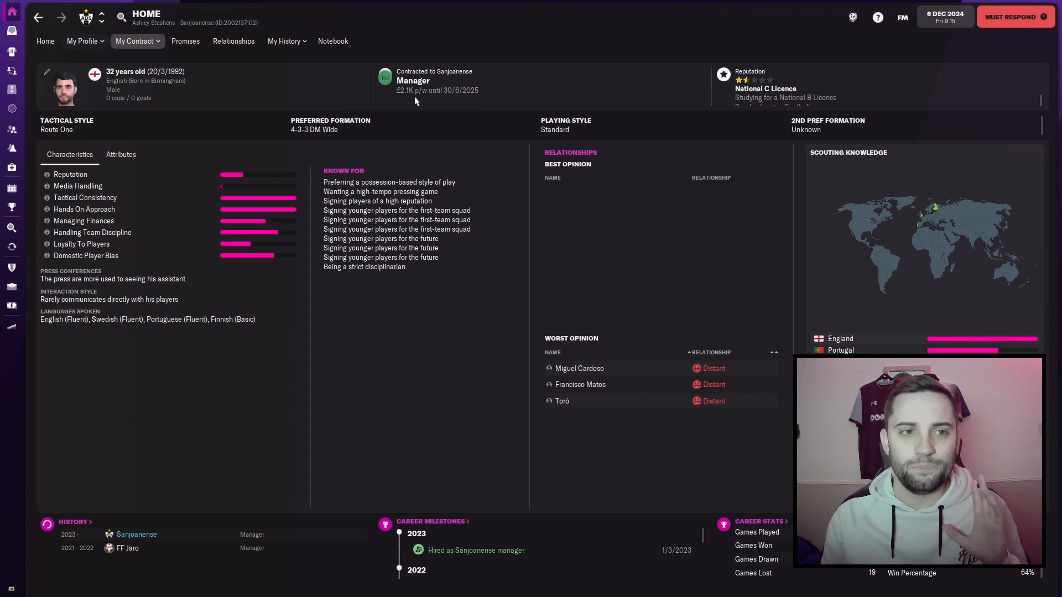
{"action": "mouse_move", "coordinate": [420, 89]}
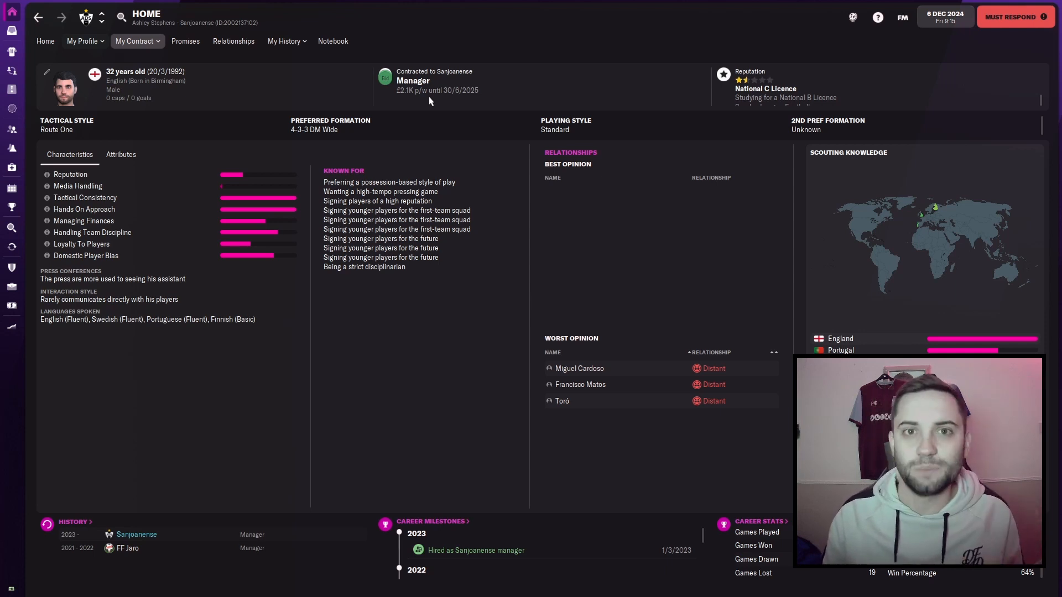
{"action": "mouse_move", "coordinate": [437, 90]}
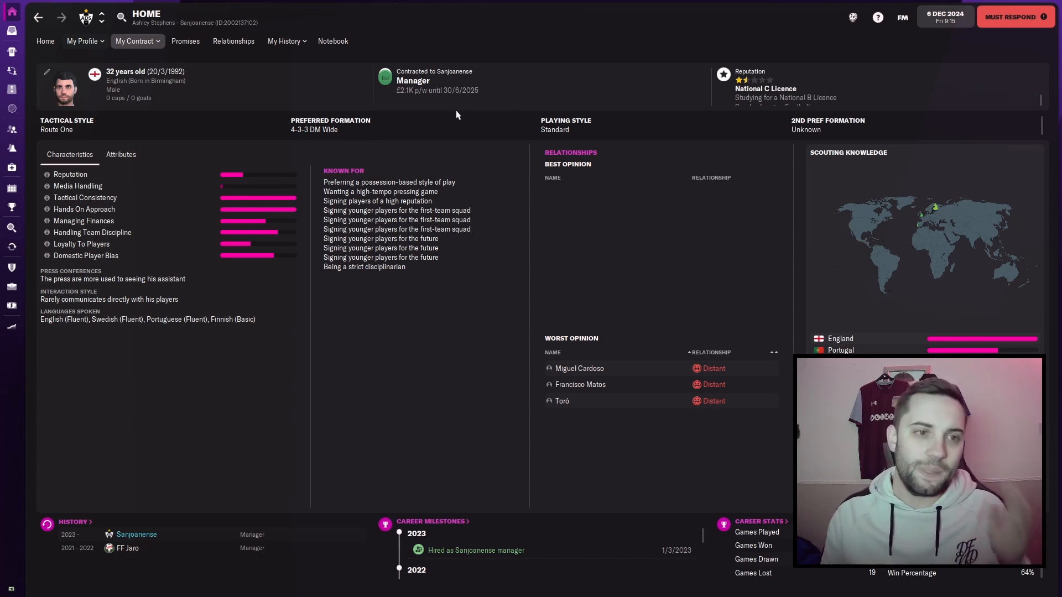
{"action": "left_click", "coordinate": [44, 41]}
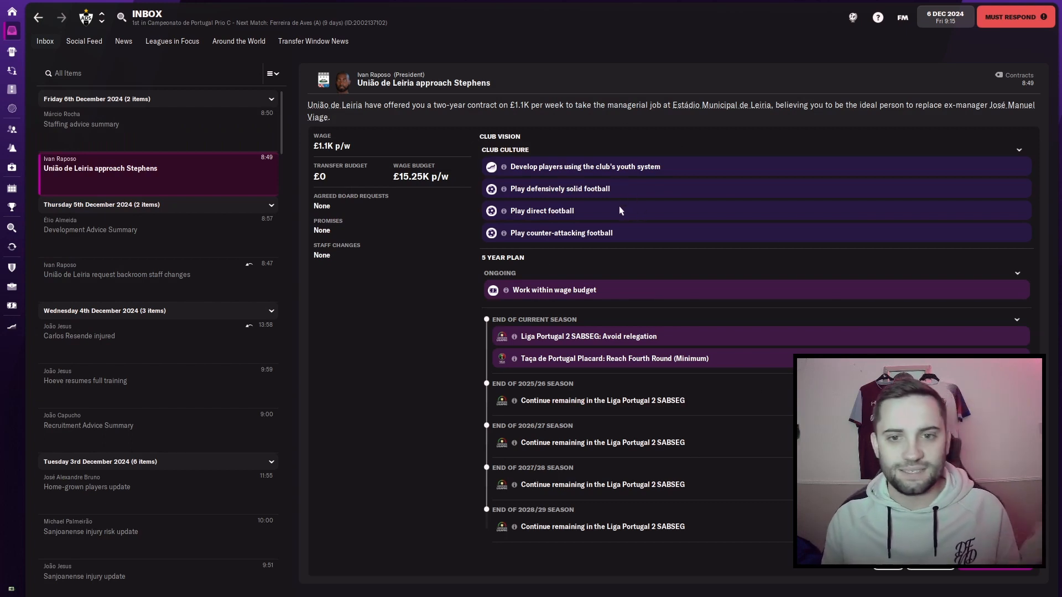
{"action": "mouse_move", "coordinate": [623, 244]}
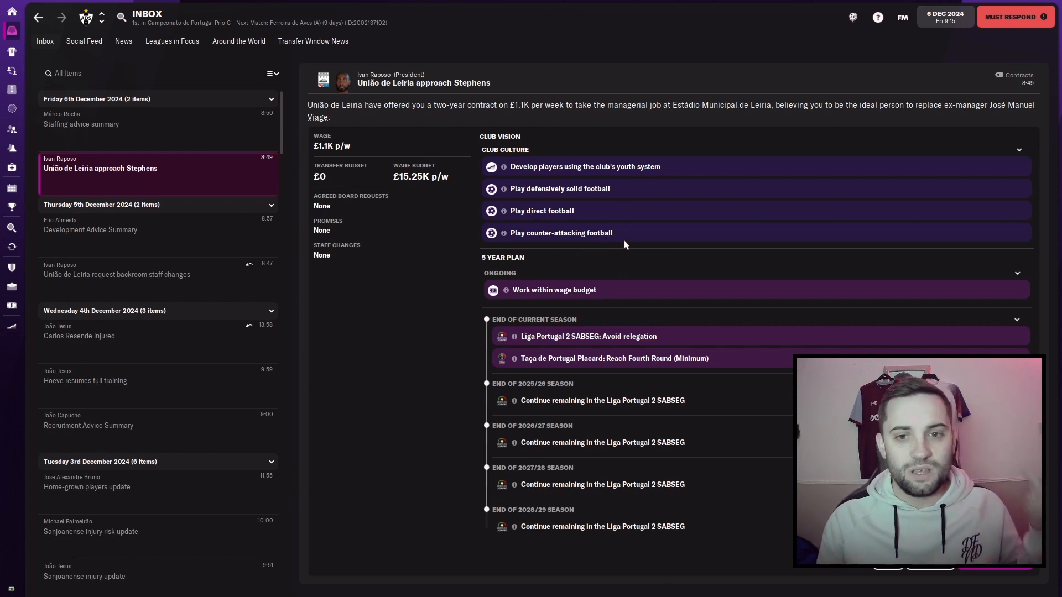
{"action": "mouse_move", "coordinate": [691, 242]}
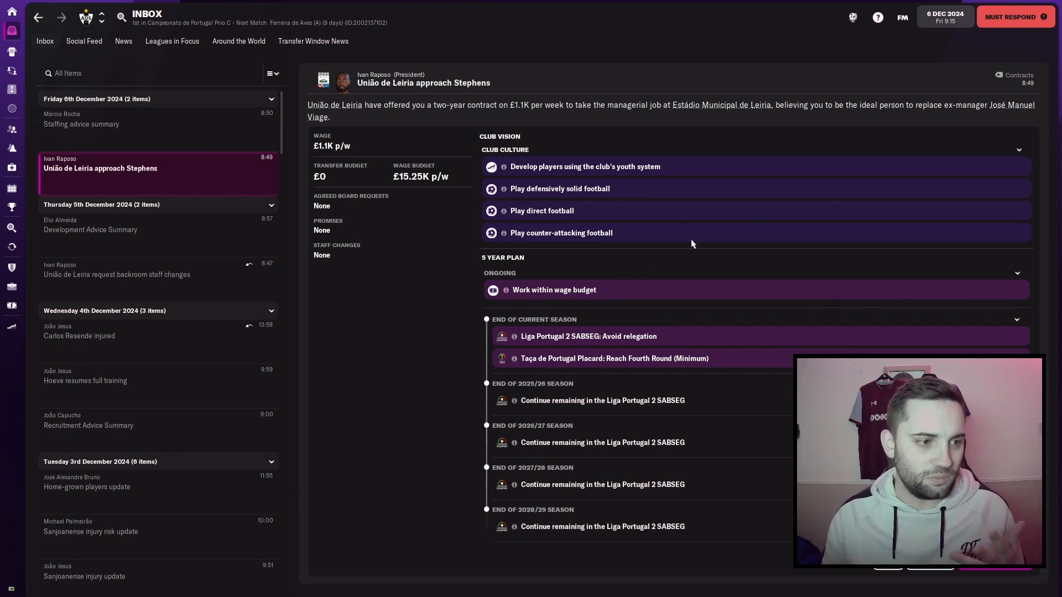
{"action": "mouse_move", "coordinate": [192, 132]}
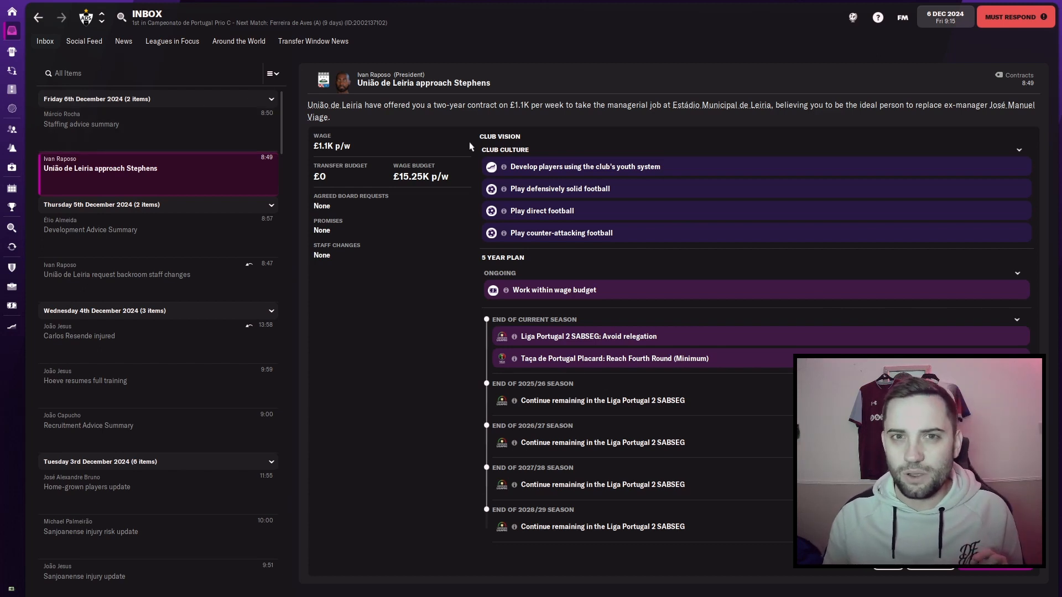
{"action": "mouse_move", "coordinate": [602, 287]}
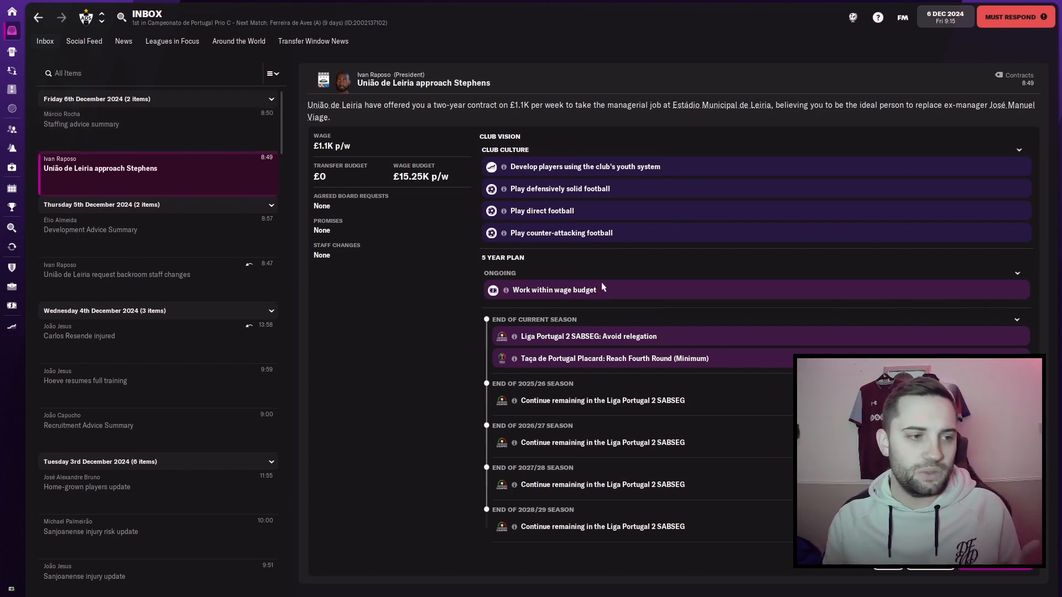
{"action": "mouse_move", "coordinate": [642, 292]}
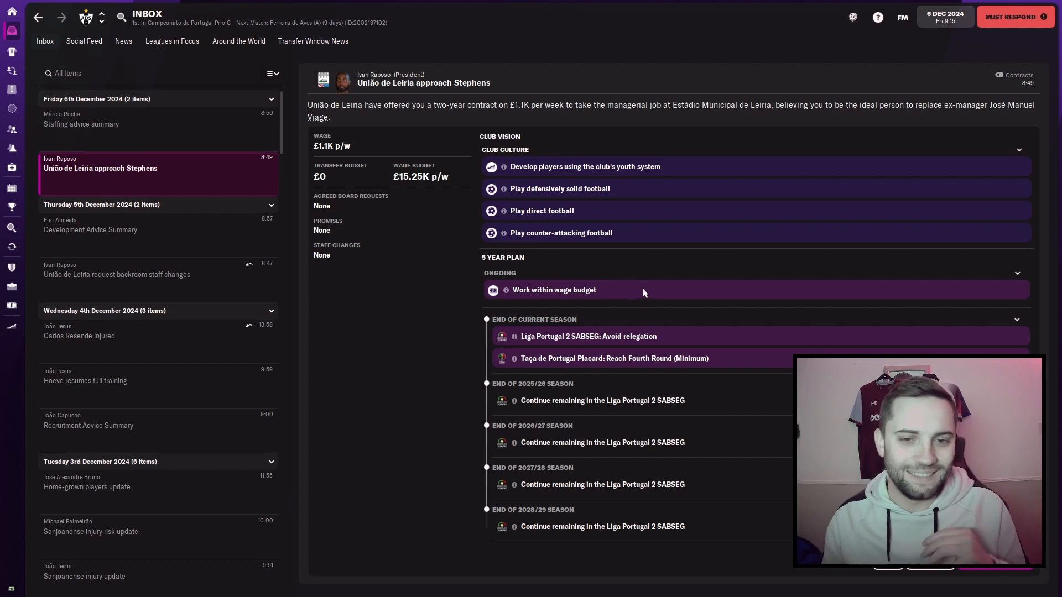
{"action": "mouse_move", "coordinate": [590, 313]}
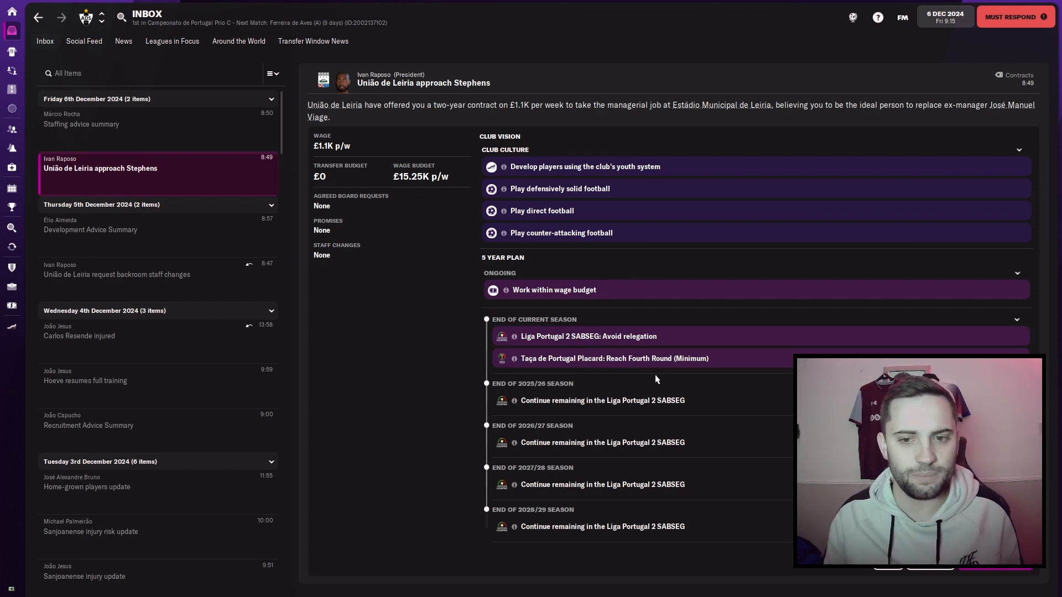
{"action": "mouse_move", "coordinate": [411, 91]}
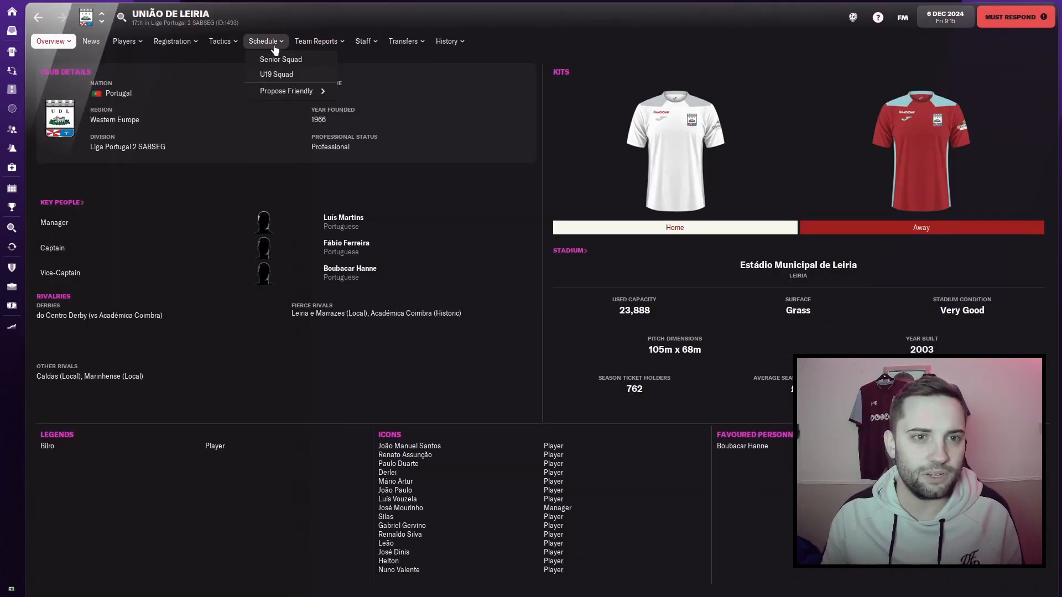
Step: View União de Leiria's senior squad schedule, then return to the contract negotiation
{"action": "left_click", "coordinate": [280, 58]}
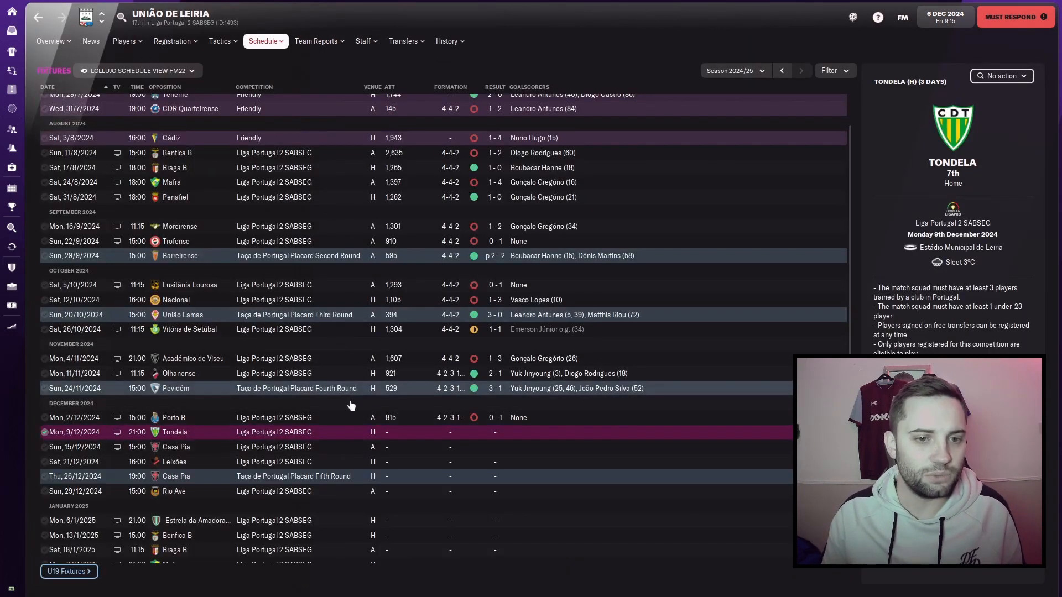
{"action": "left_click", "coordinate": [54, 41]}
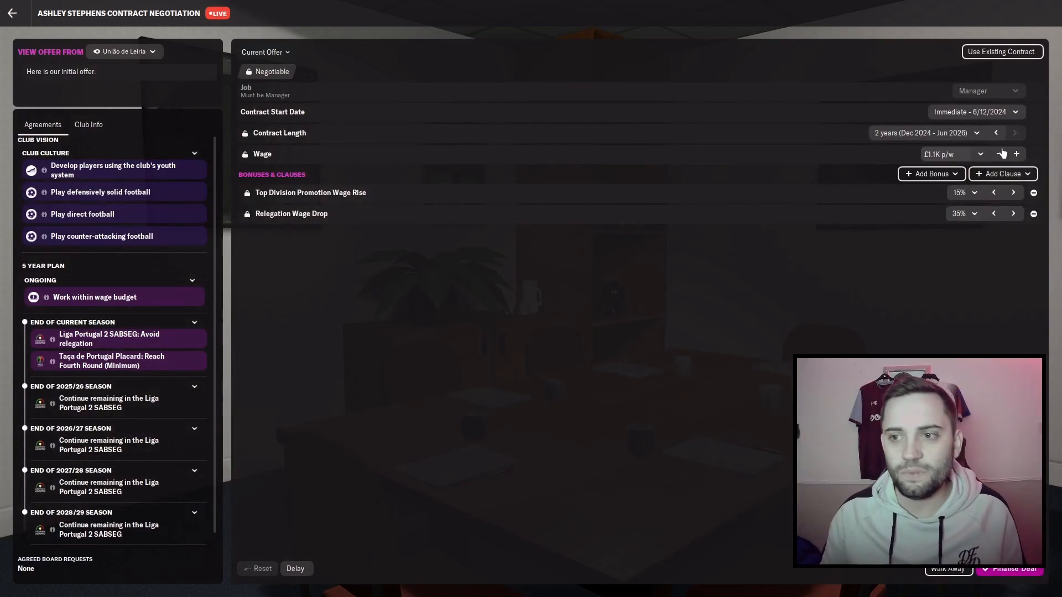
Step: Raise the wage demand to £1.5K p/w and suggest the terms to União de Leiria twice
{"action": "left_click", "coordinate": [1015, 154]}
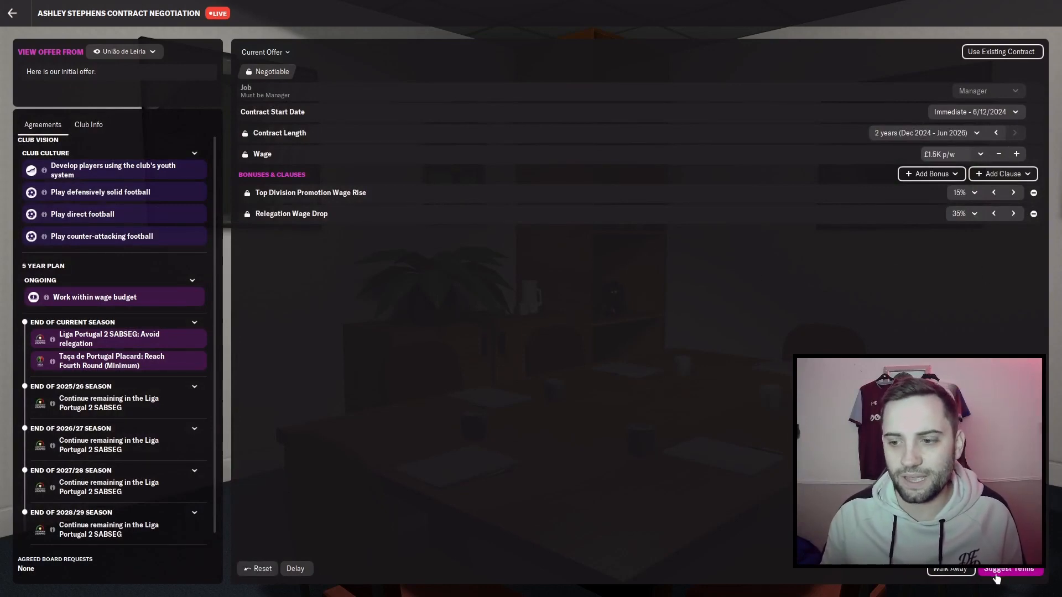
{"action": "left_click", "coordinate": [997, 155]}
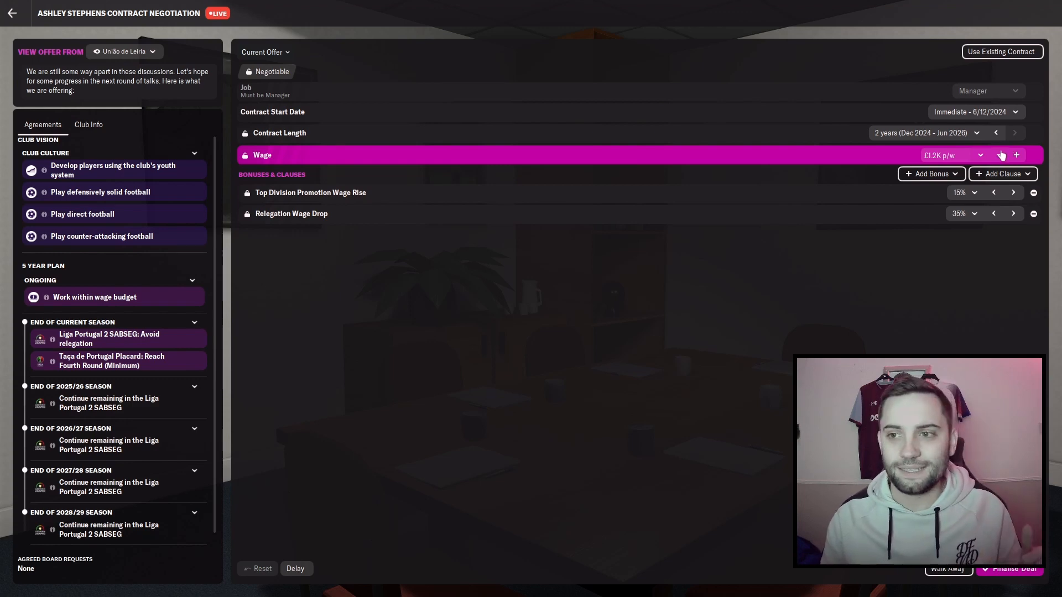
{"action": "left_click", "coordinate": [1015, 154]}
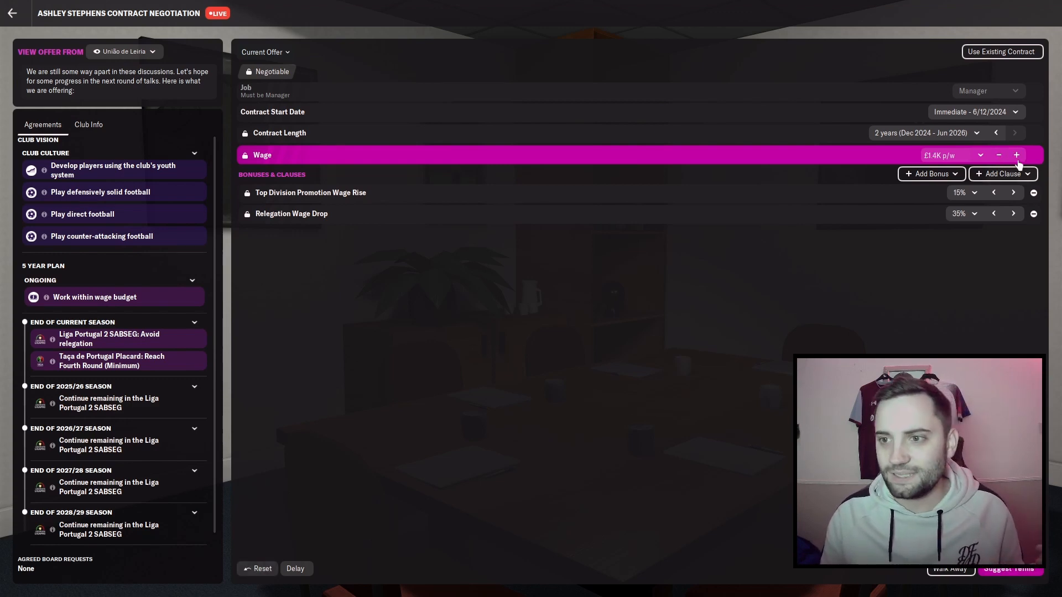
{"action": "left_click", "coordinate": [1016, 155]}
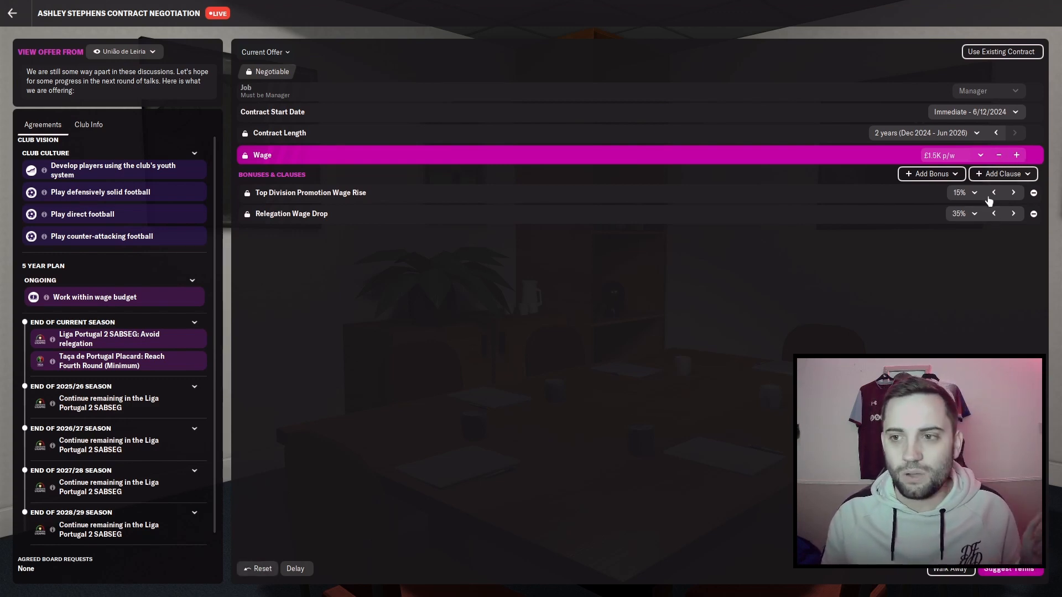
{"action": "left_click", "coordinate": [1012, 192]}
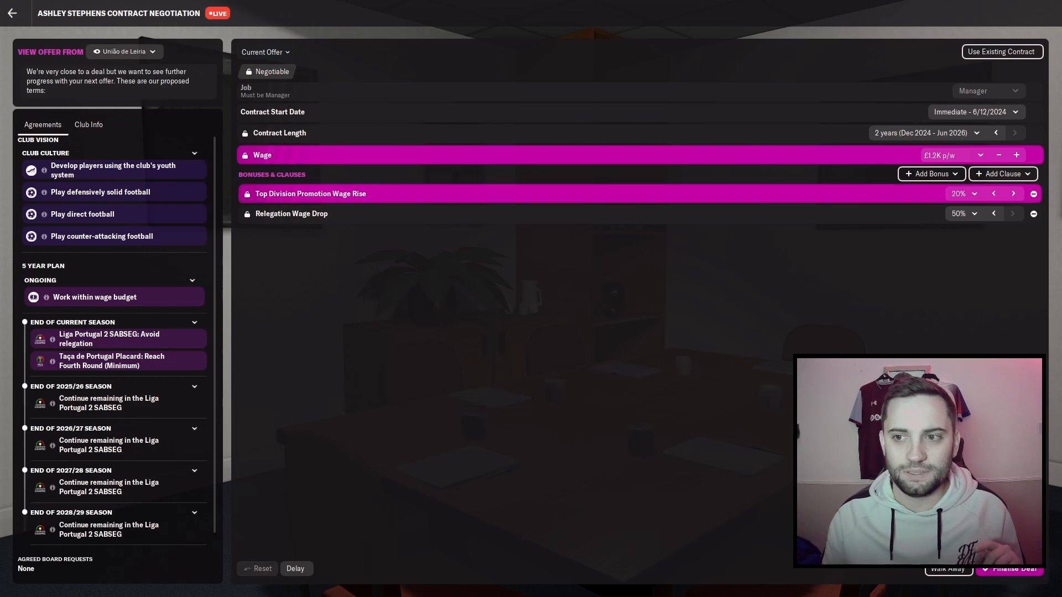
Step: Push wage and promotion-rise demands once more, then finalise the deal at £1.2K p/w
{"action": "left_click", "coordinate": [1013, 192]}
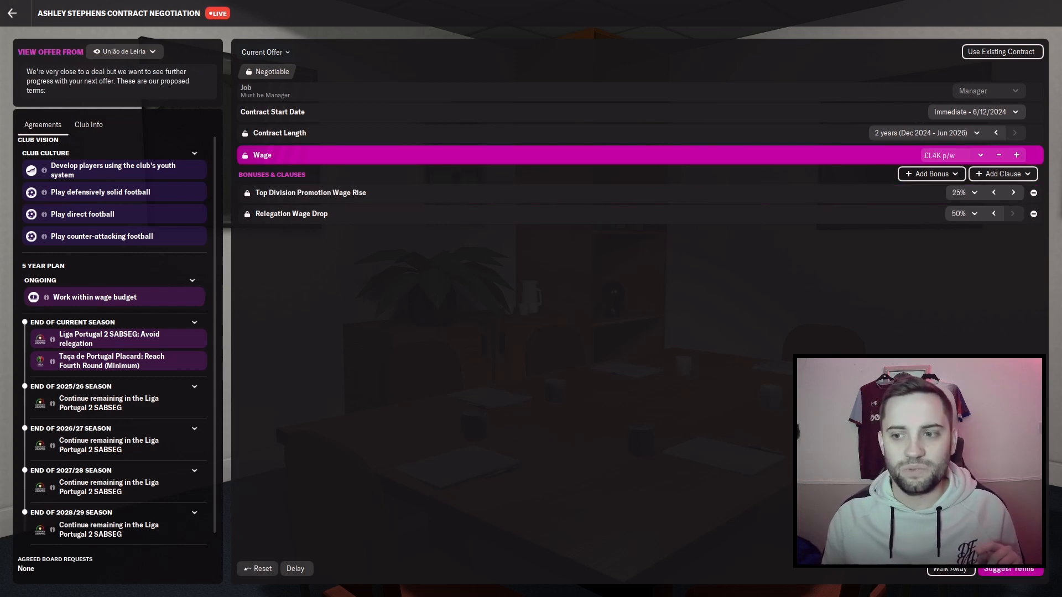
{"action": "left_click", "coordinate": [997, 155]}
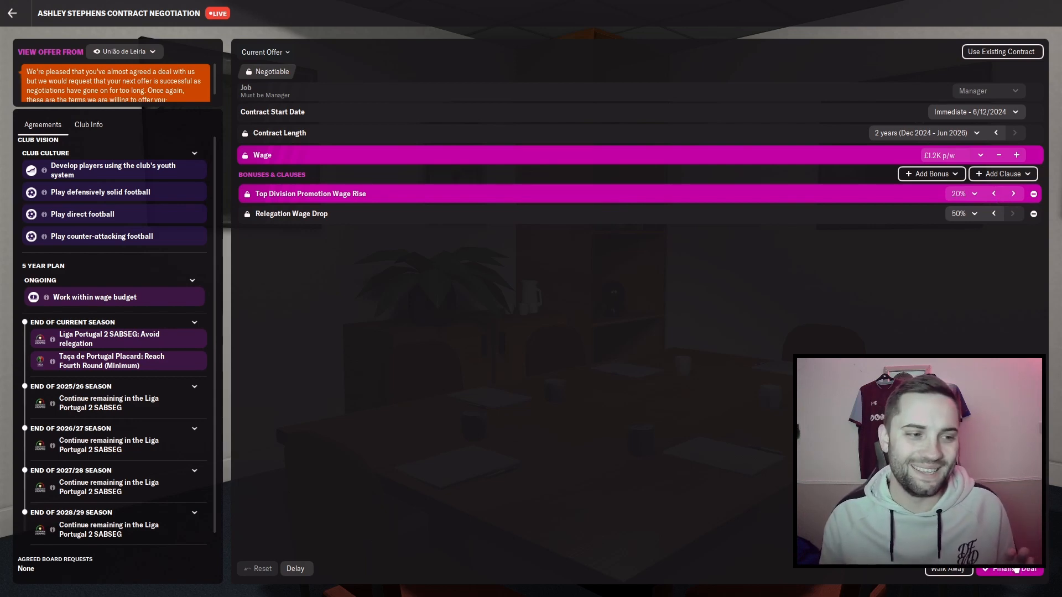
{"action": "left_click", "coordinate": [1010, 568]}
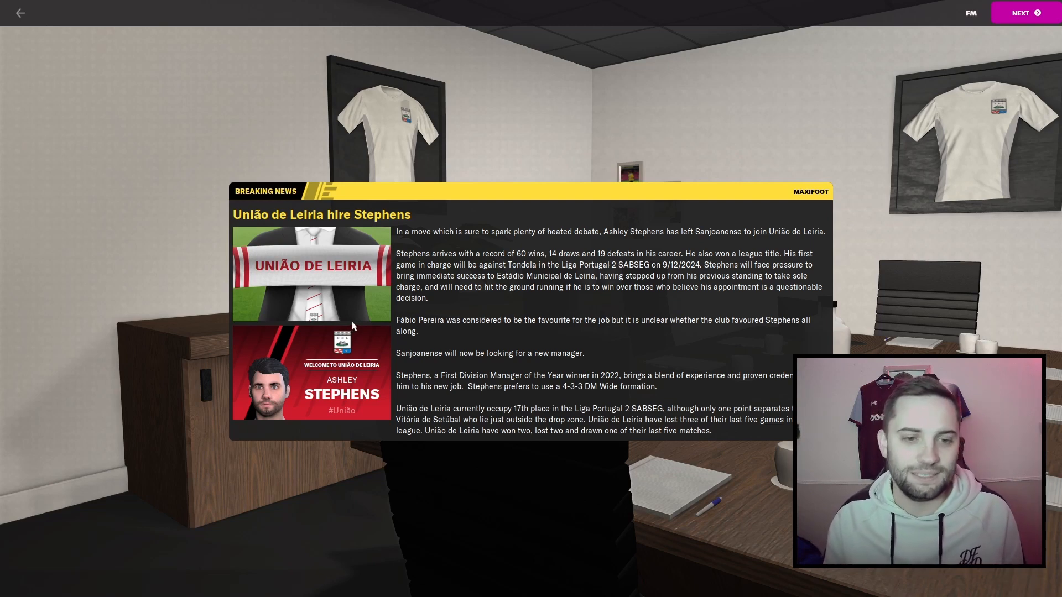
{"action": "mouse_move", "coordinate": [392, 304]}
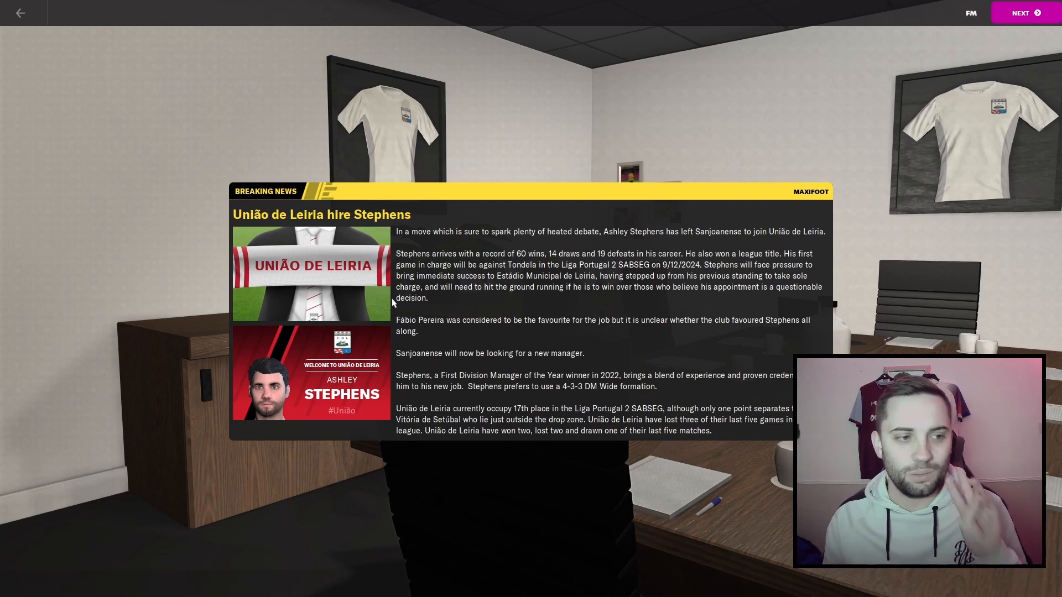